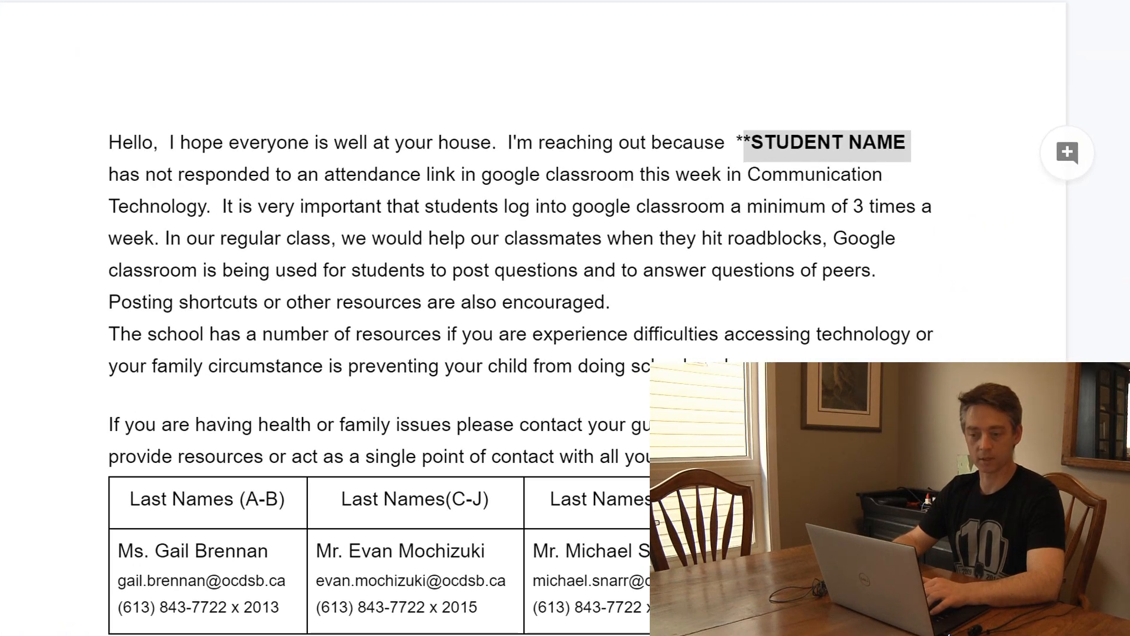
Select the **STUDENT NAME placeholder and grab the FirstName header text from Student Data Spring 2020.
click(108, 142)
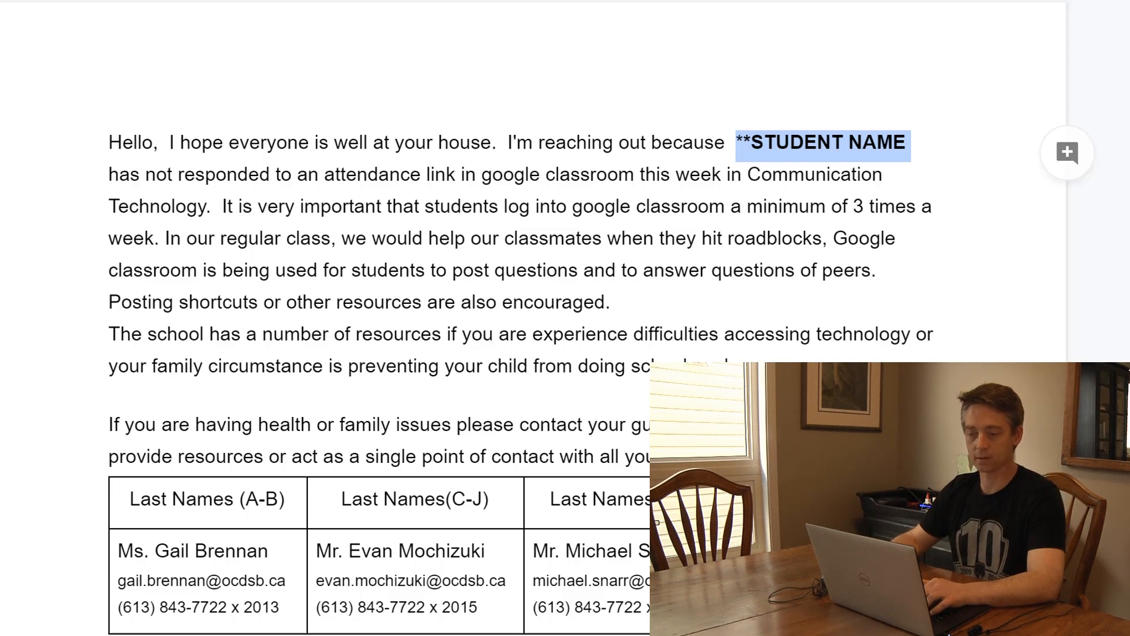
click(584, 28)
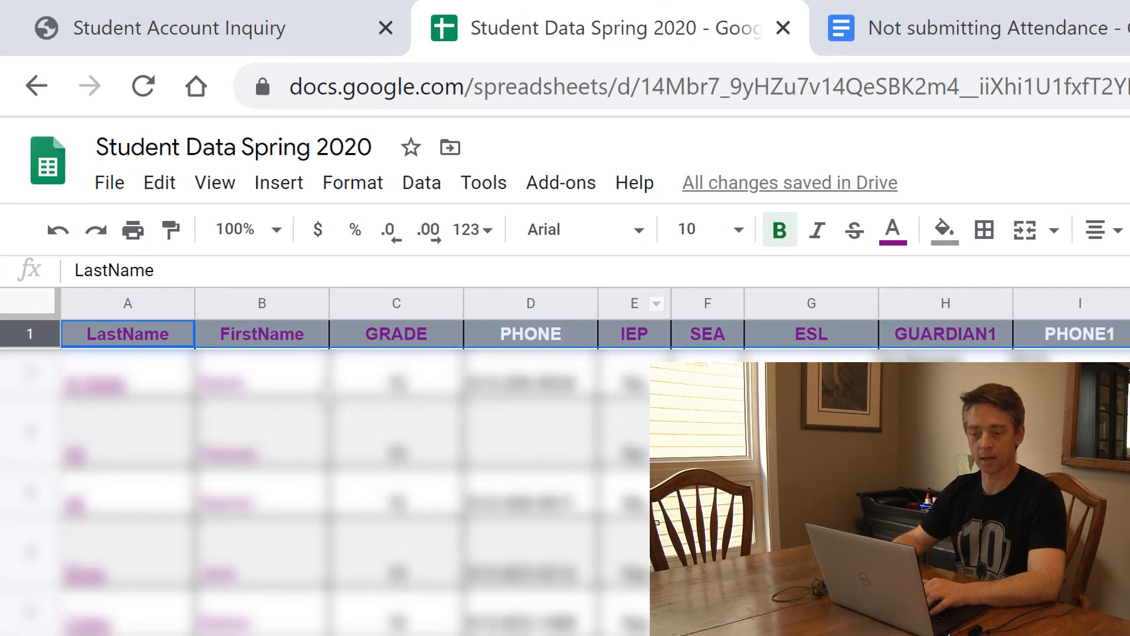
click(261, 333)
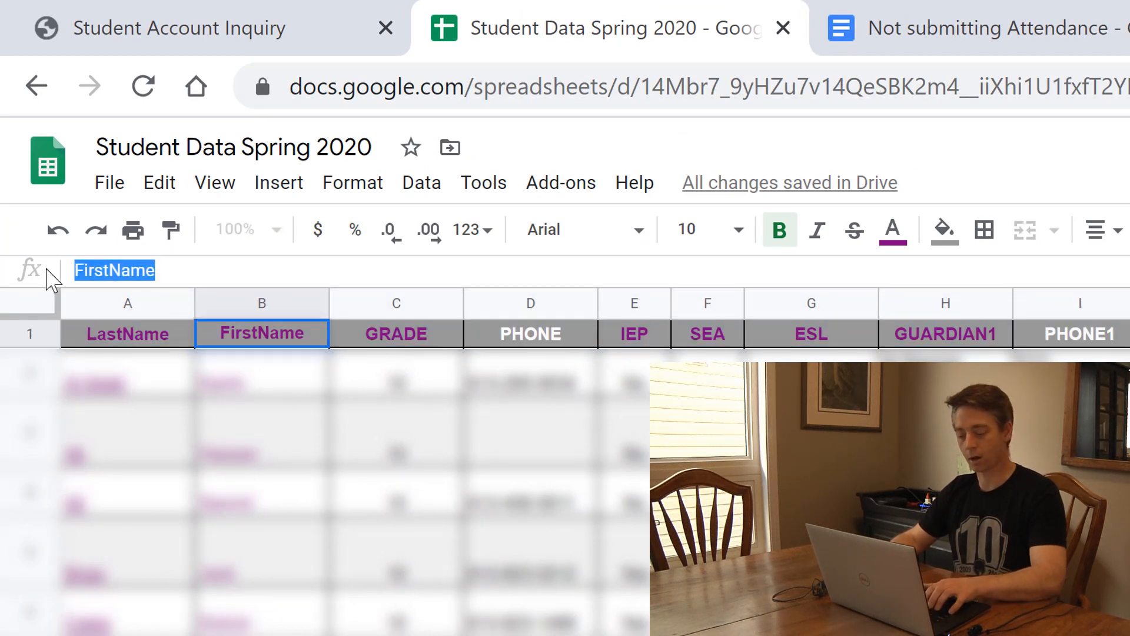
click(973, 27)
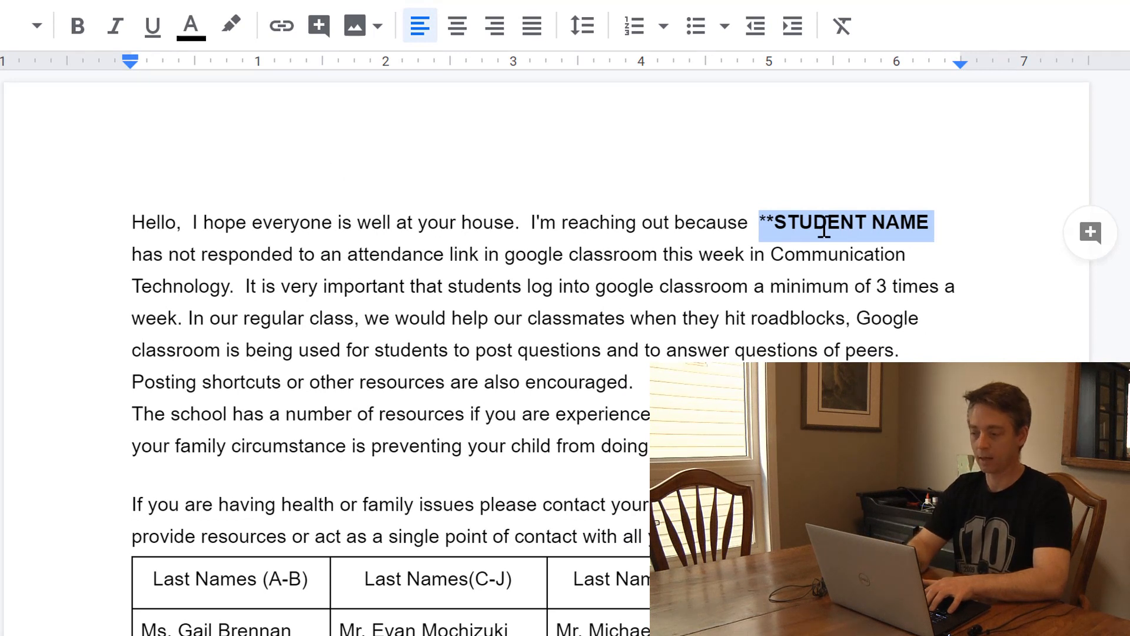
Replace the placeholder with a <<FirstName merge tag in the letter's opening sentence.
text(<<has)
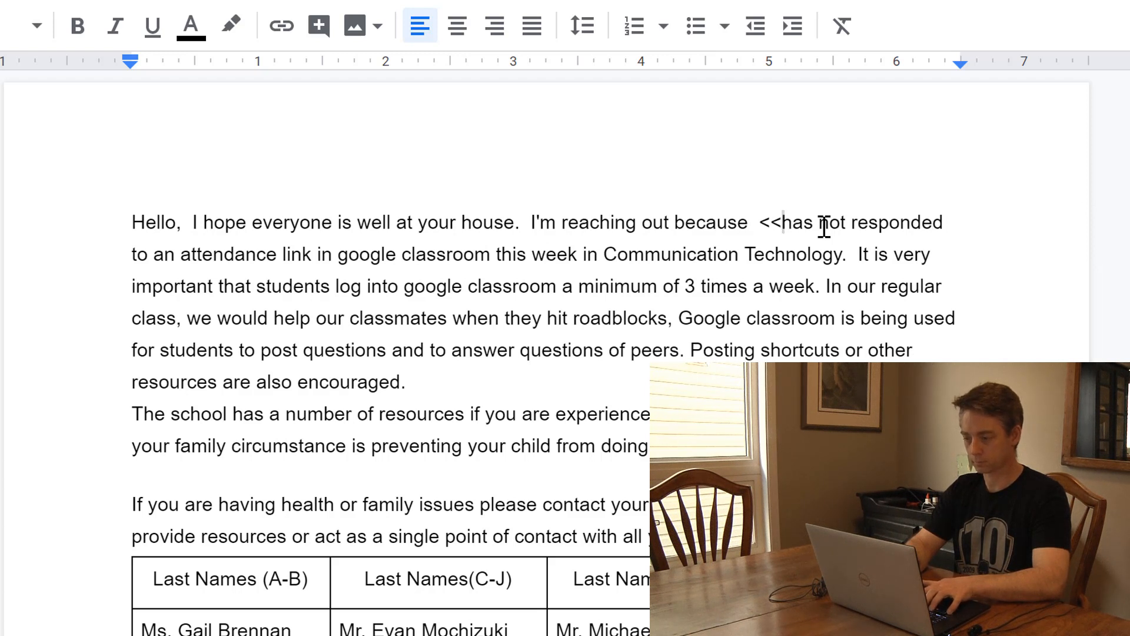
text(FirstName)
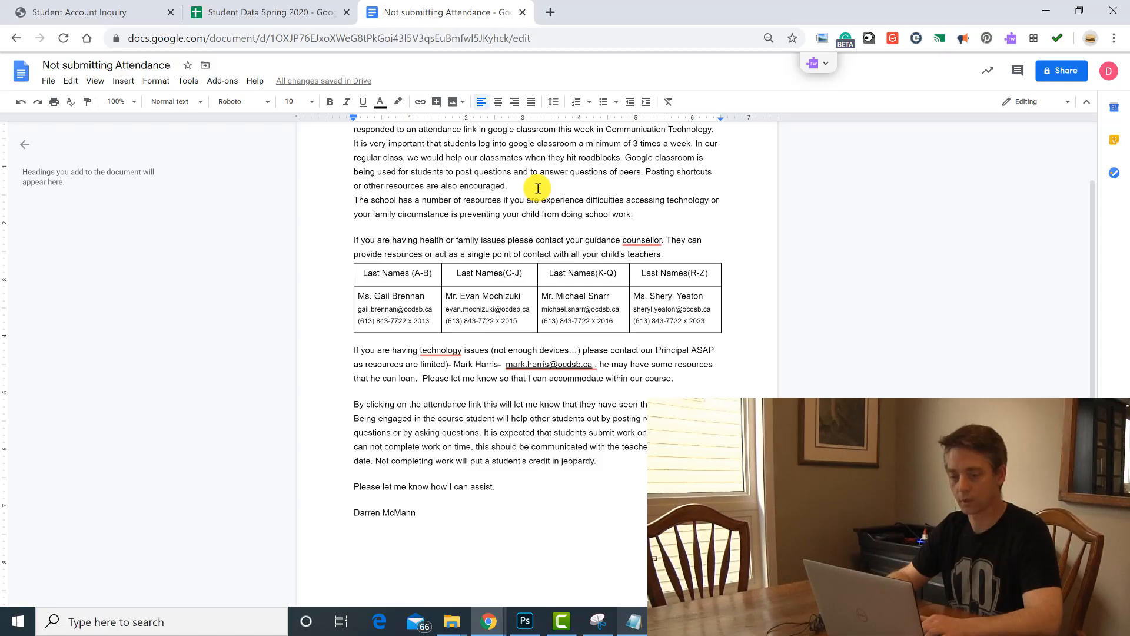
mouse_move(534, 207)
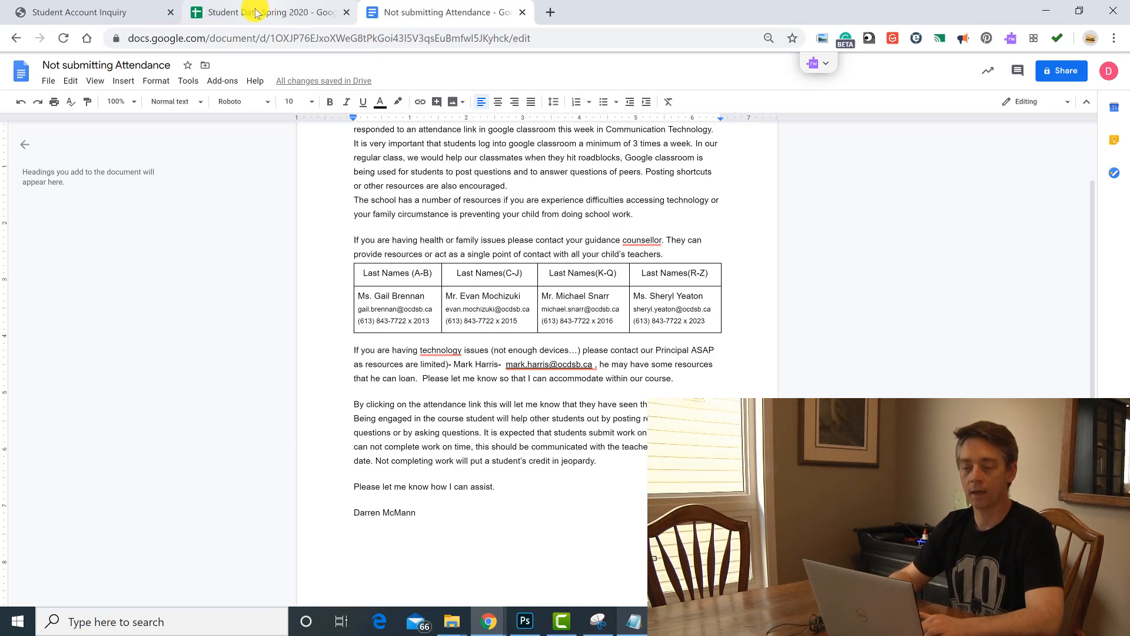
Give column Q of the student data sheet the header NotAttending.
click(267, 12)
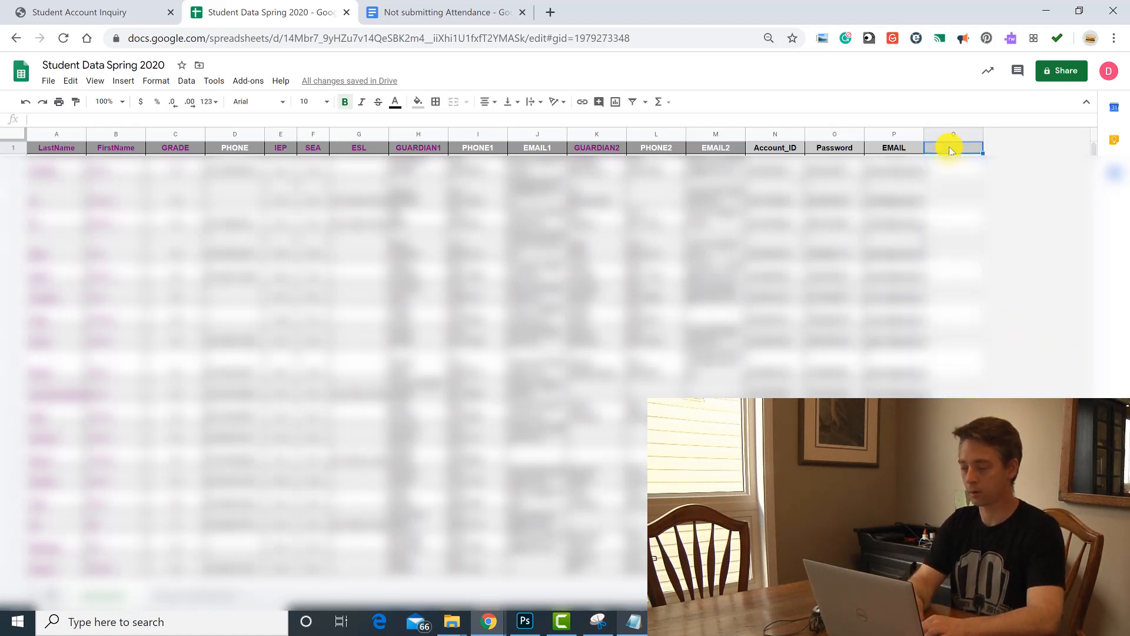
text(No)
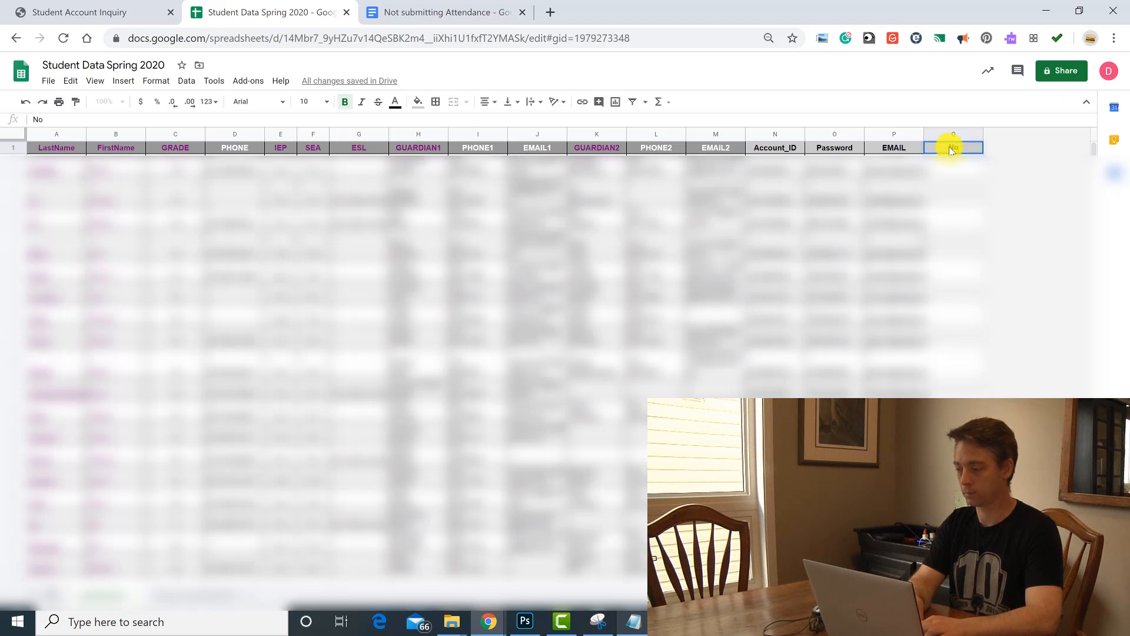
text(NotAttending)
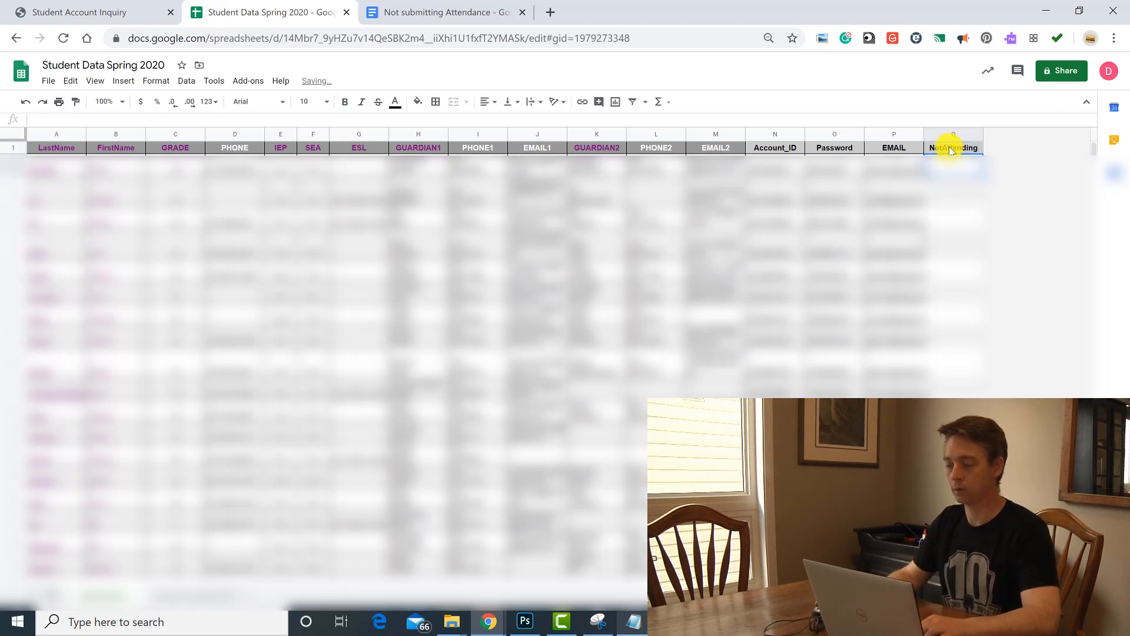
mouse_move(969, 141)
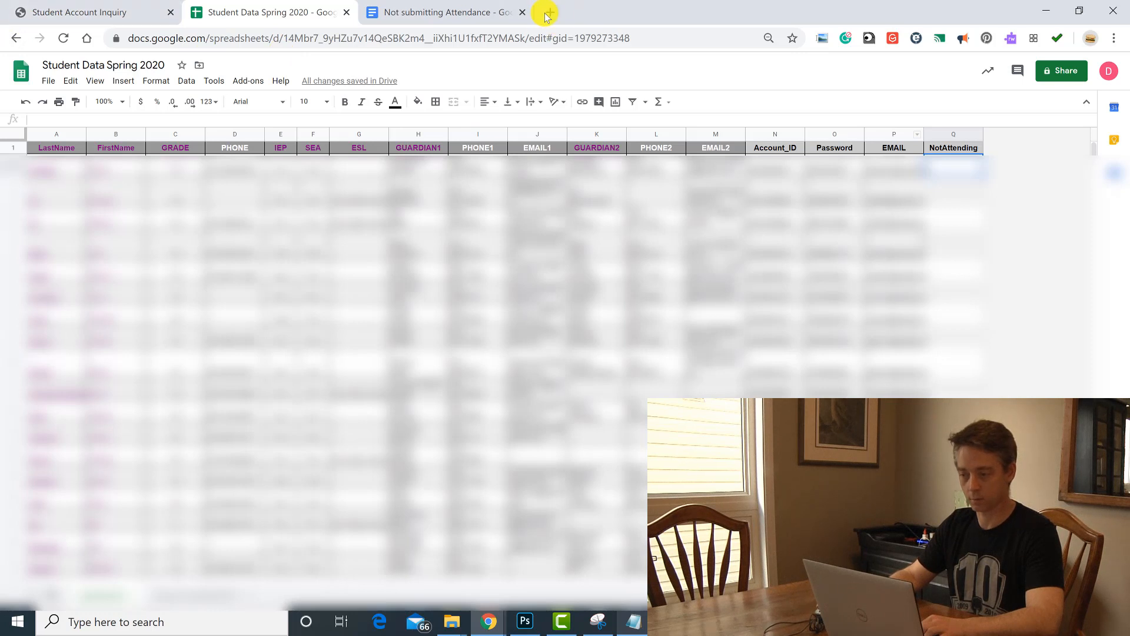
Open McMann AttendoMatic (Responses) in a new tab from the LearnAtHome bookmarks.
click(546, 12)
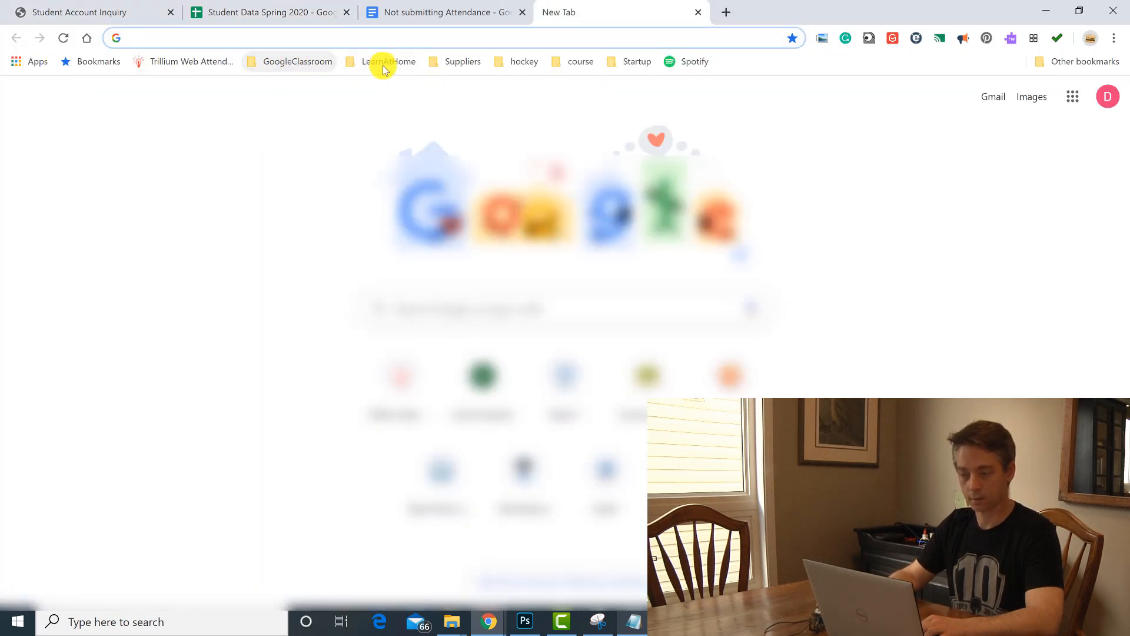
click(387, 61)
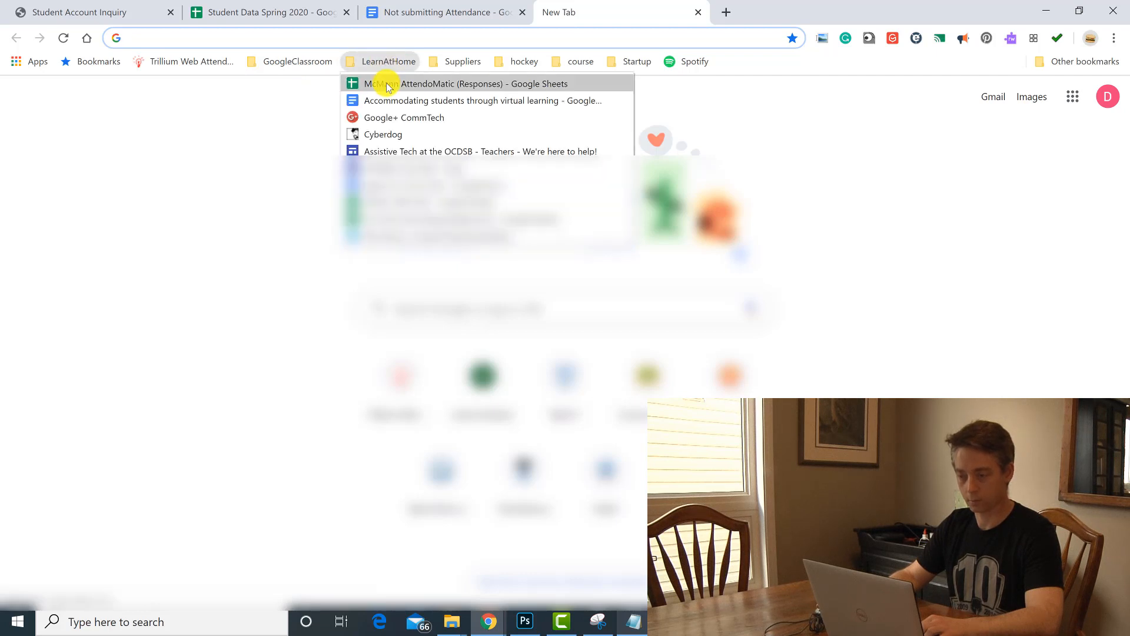
click(461, 83)
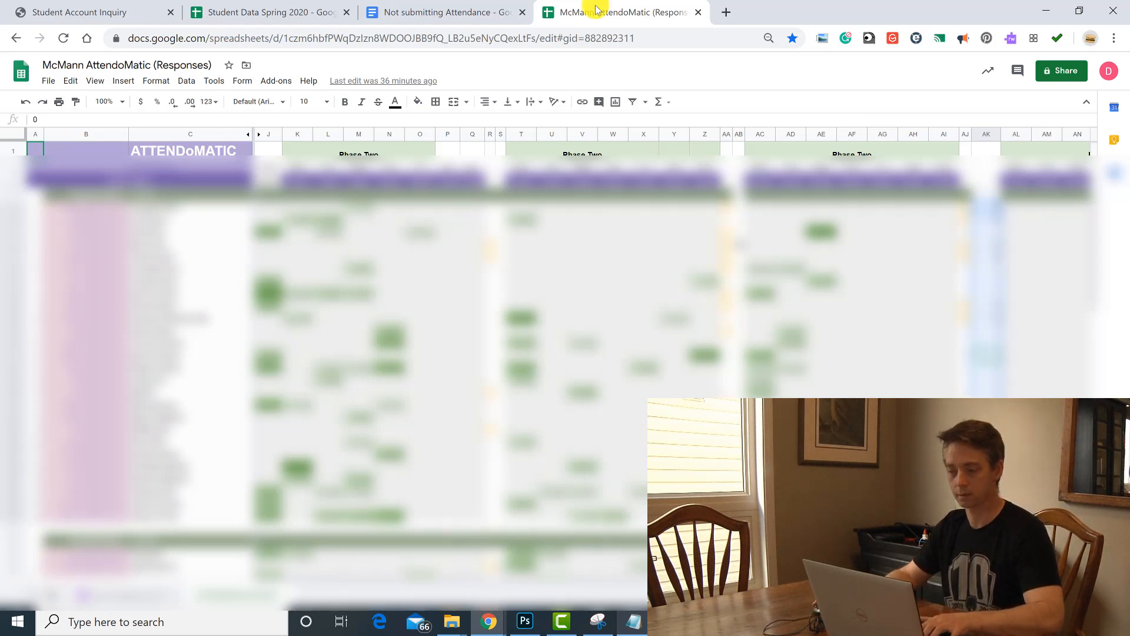
mouse_move(267, 12)
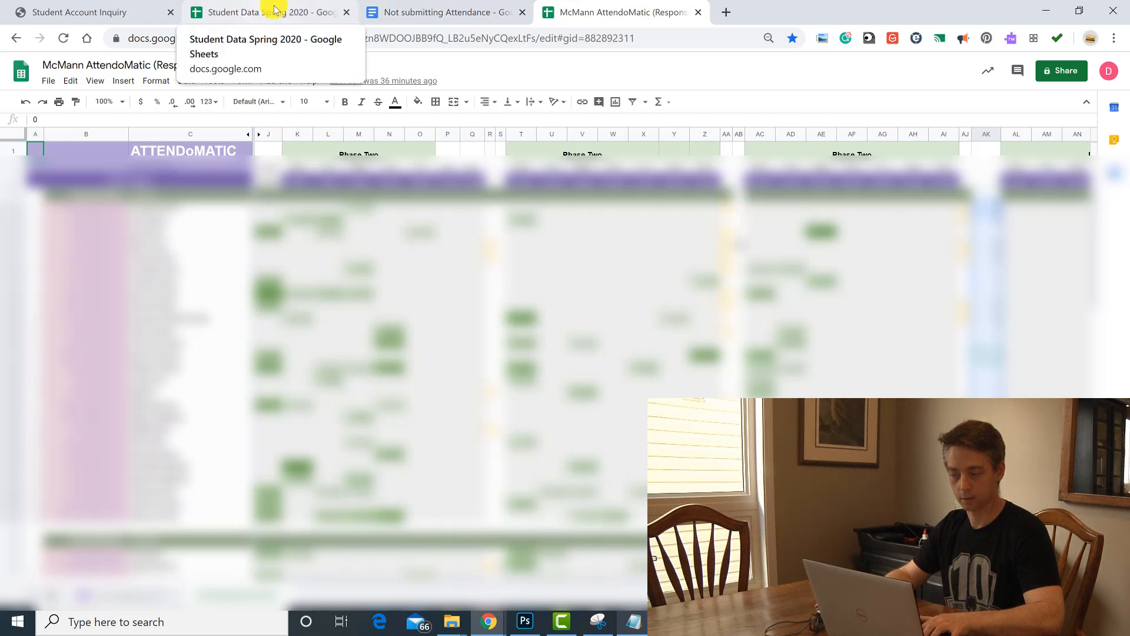
Fill the NotAttending column with 0 values, checking the AttendoMatic responses along the way.
click(268, 11)
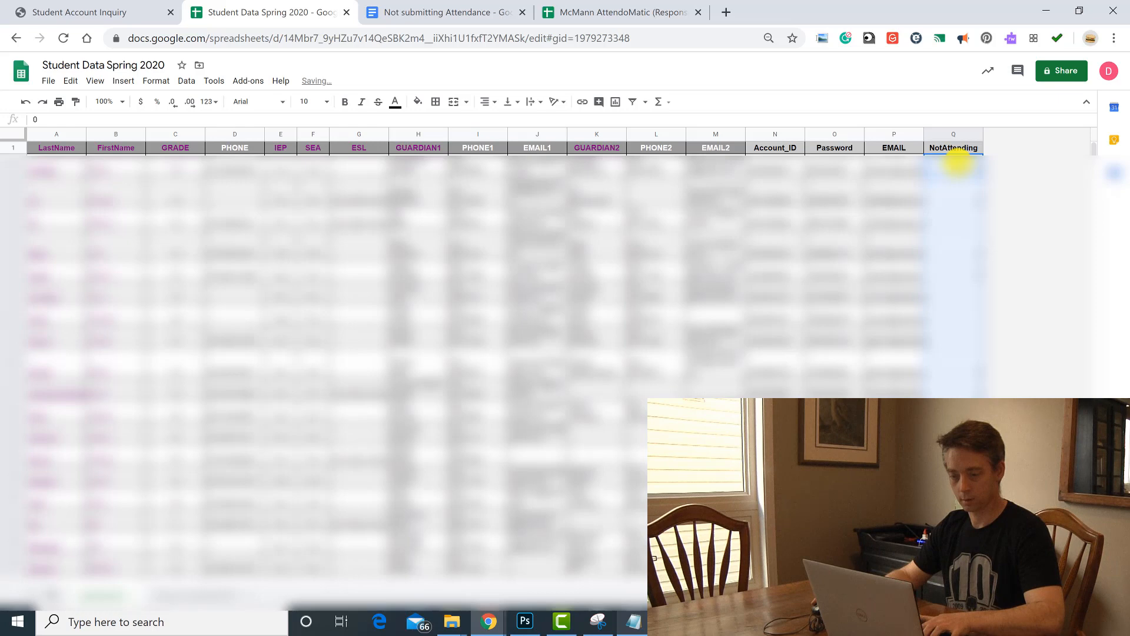
mouse_move(537, 20)
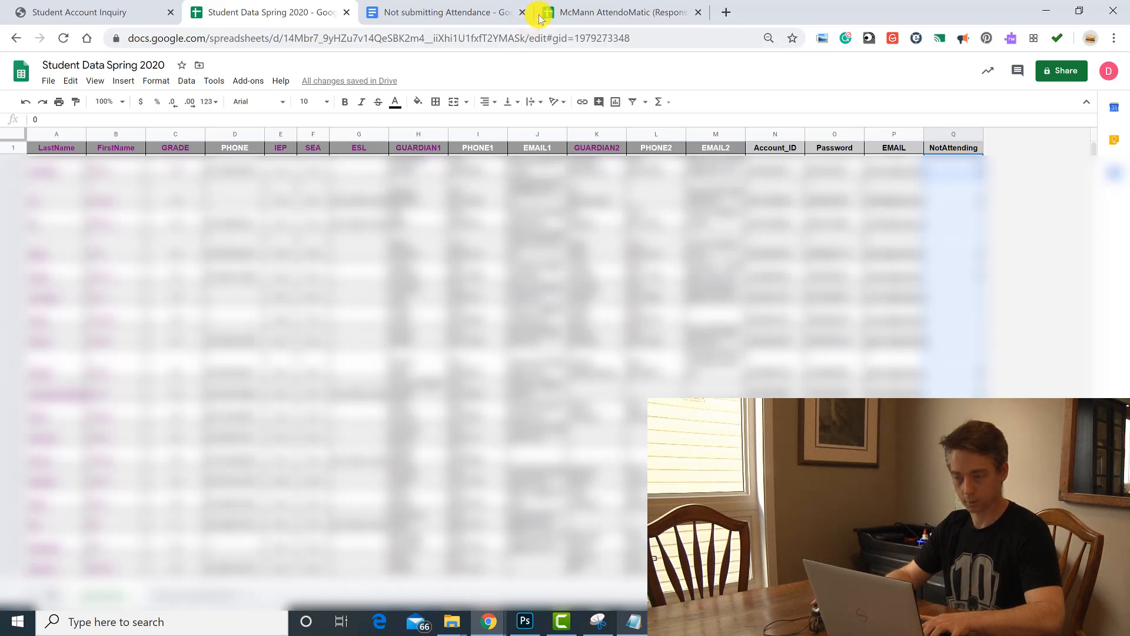
click(618, 11)
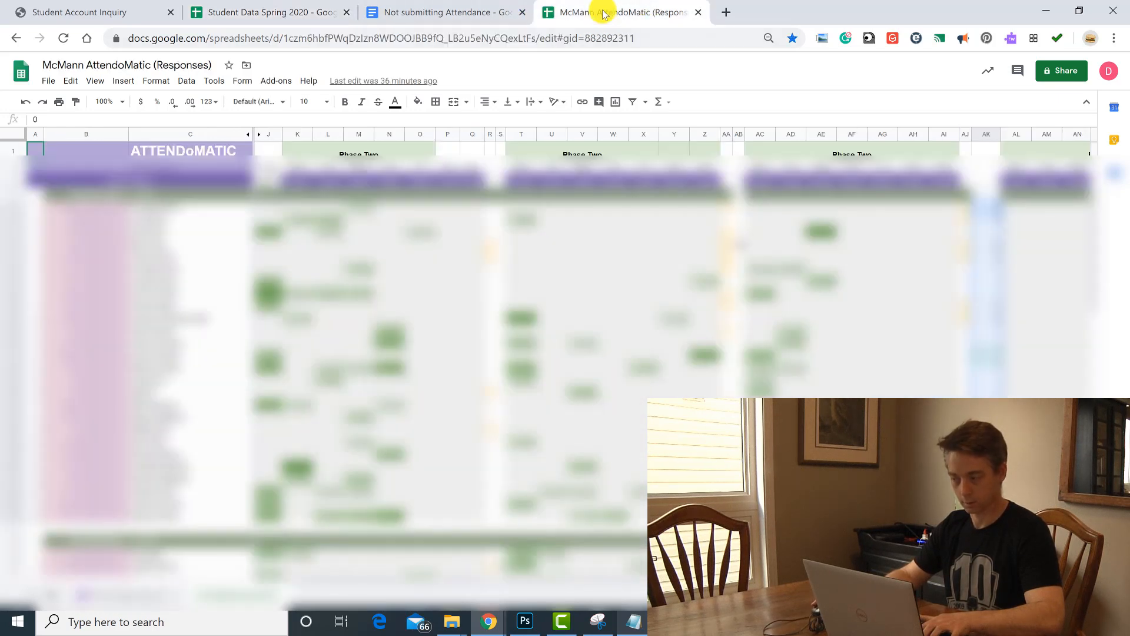
click(267, 12)
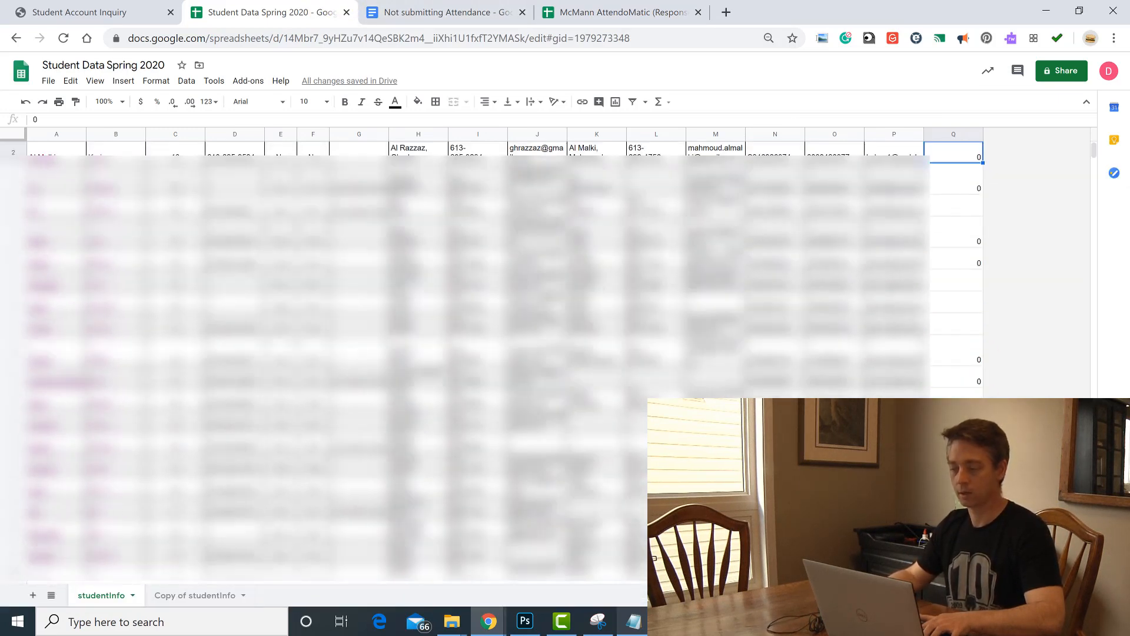
scroll(up, 3)
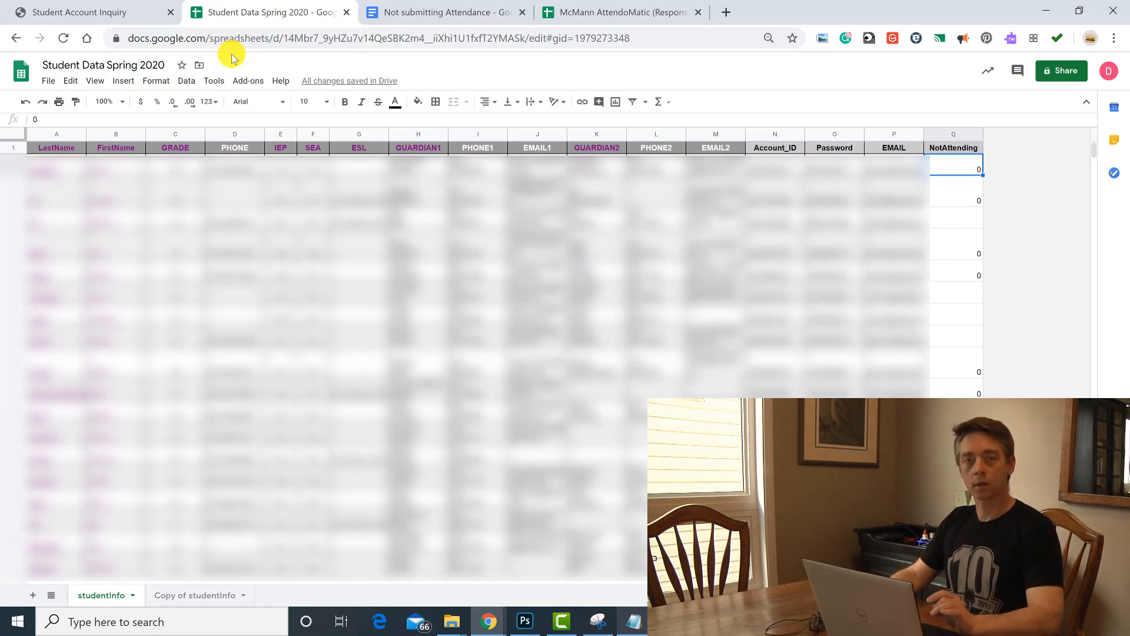
mouse_move(249, 80)
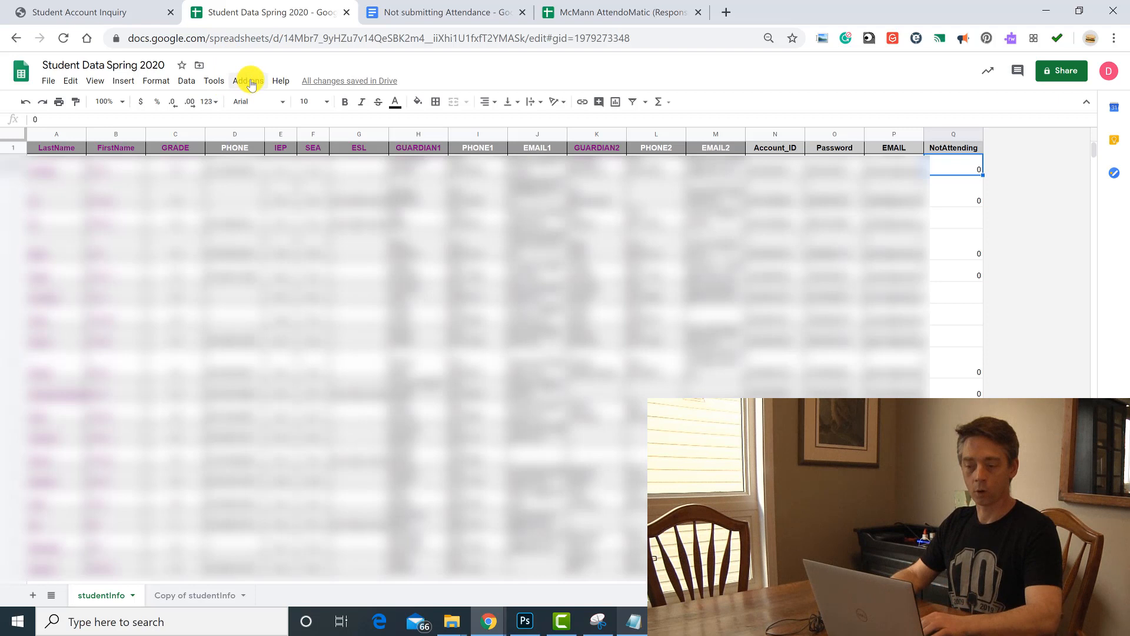
click(249, 80)
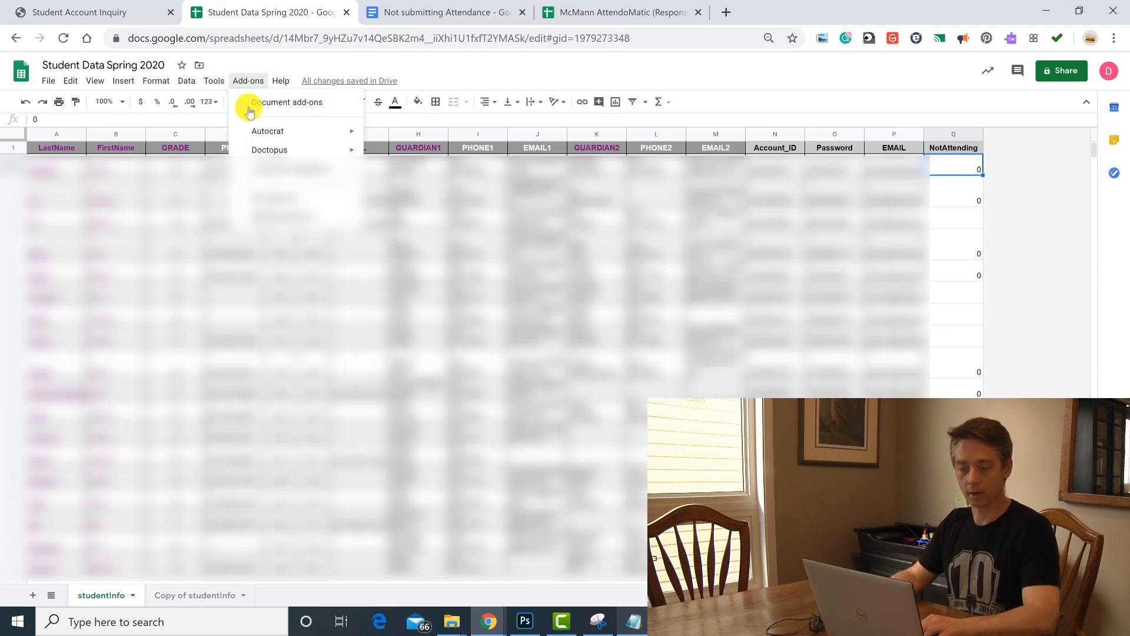
mouse_move(267, 130)
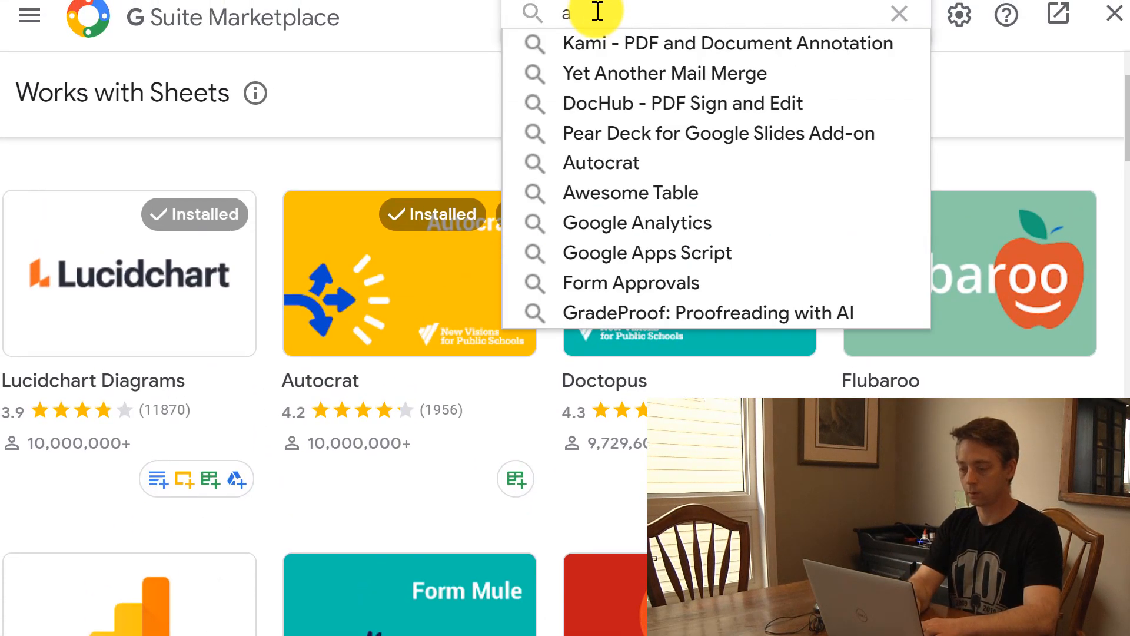
text(uto)
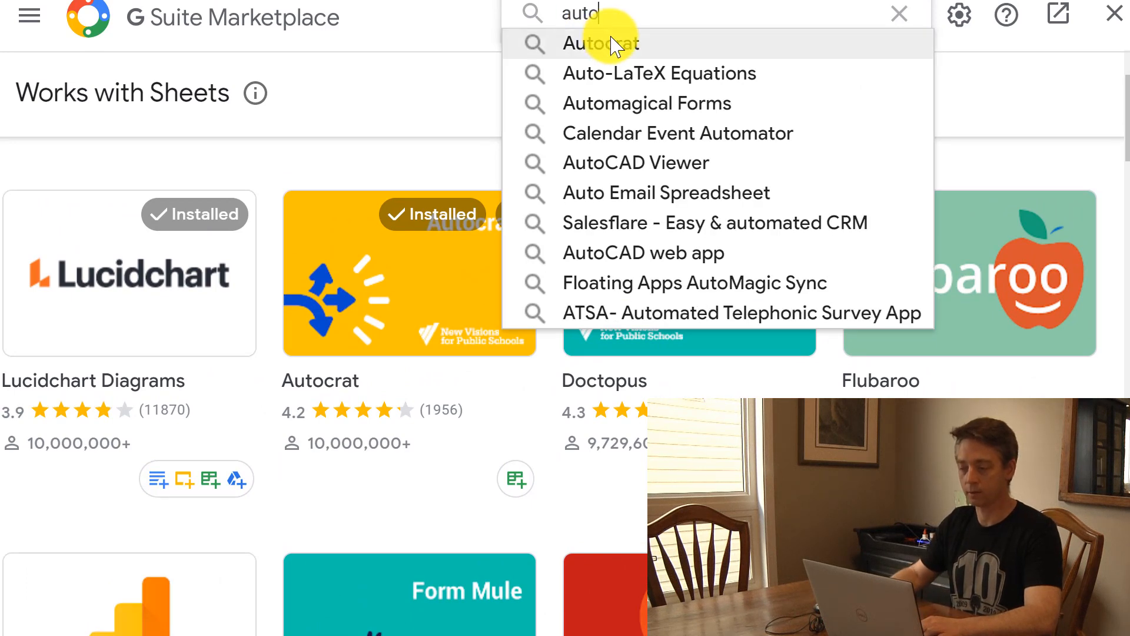
click(599, 44)
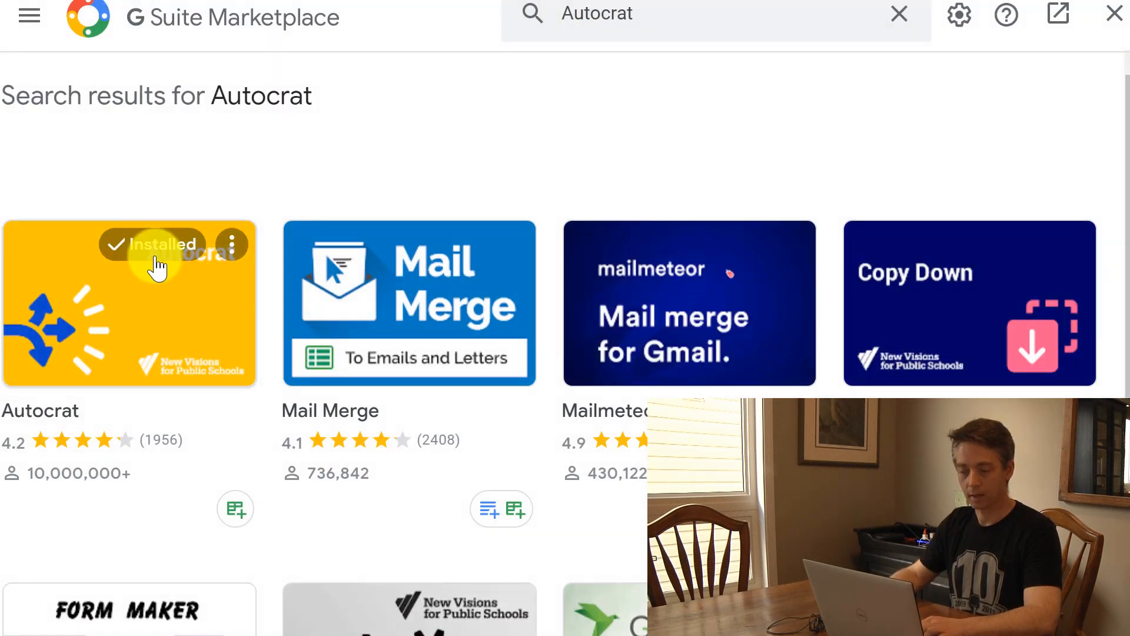
mouse_move(791, 325)
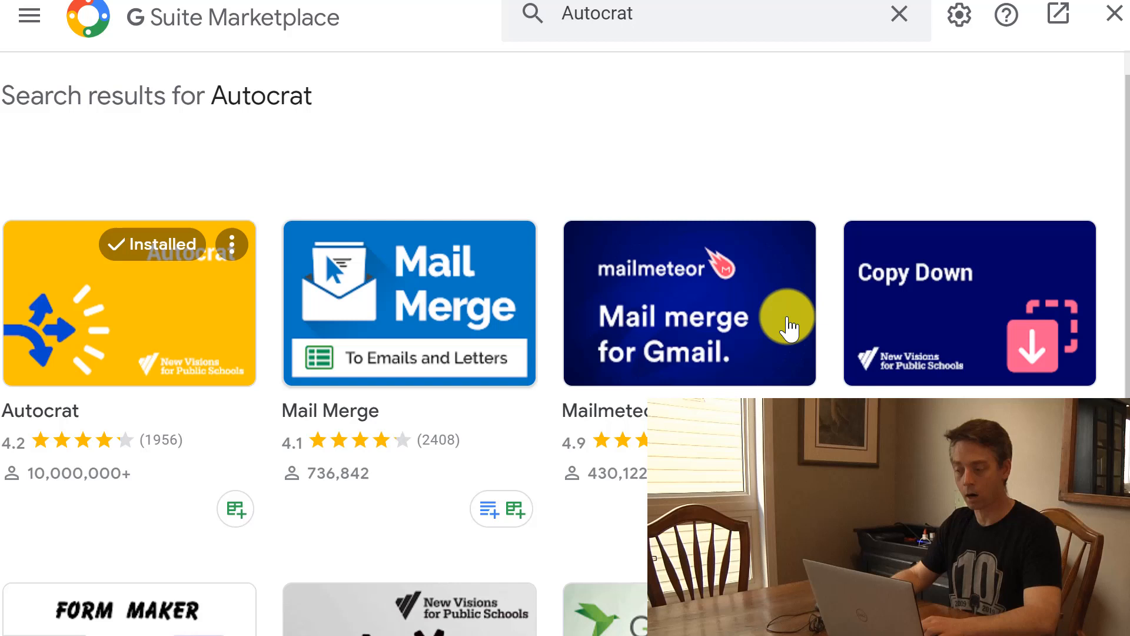
mouse_move(78, 332)
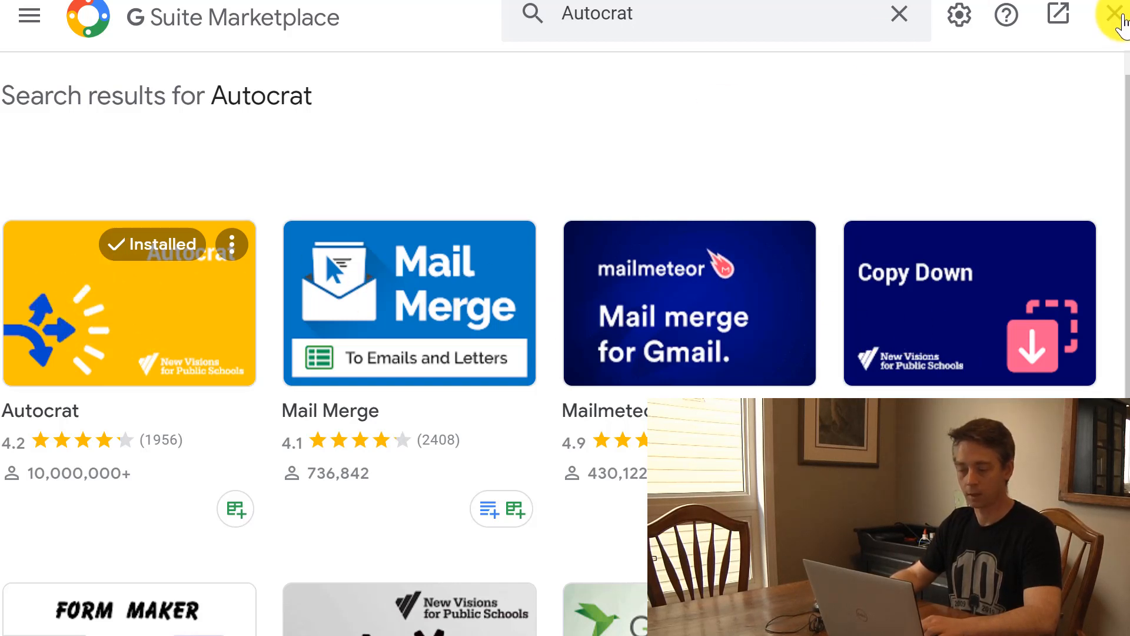
mouse_move(75, 503)
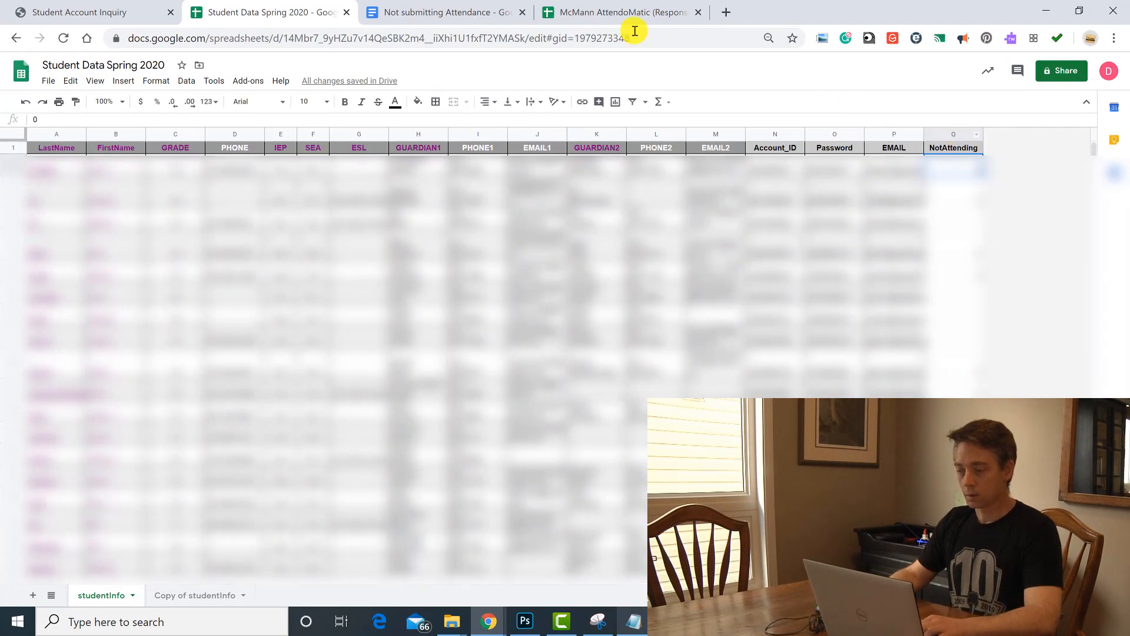
mouse_move(213, 80)
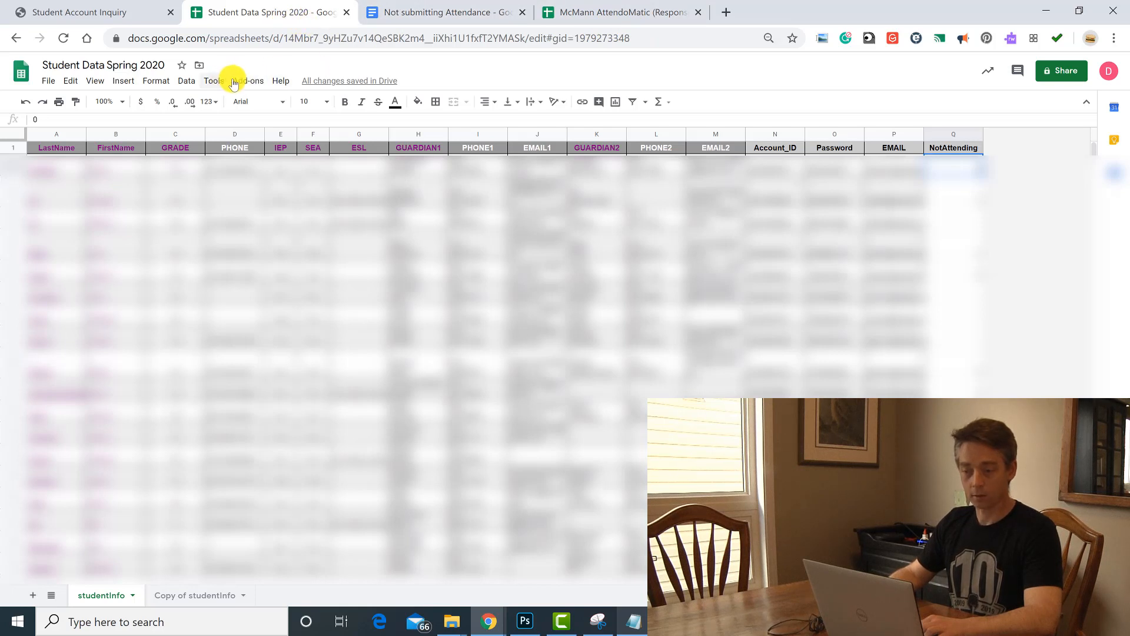
Choose the Not submitting Attendance document from Drive as the Attendance Checkin template.
click(248, 80)
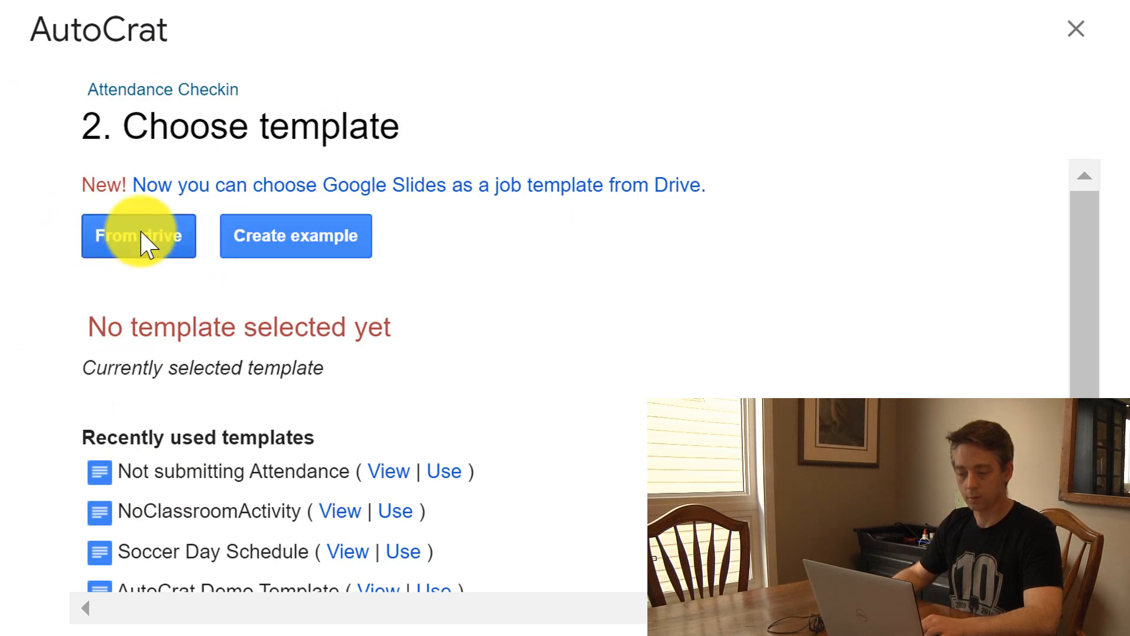
mouse_move(295, 236)
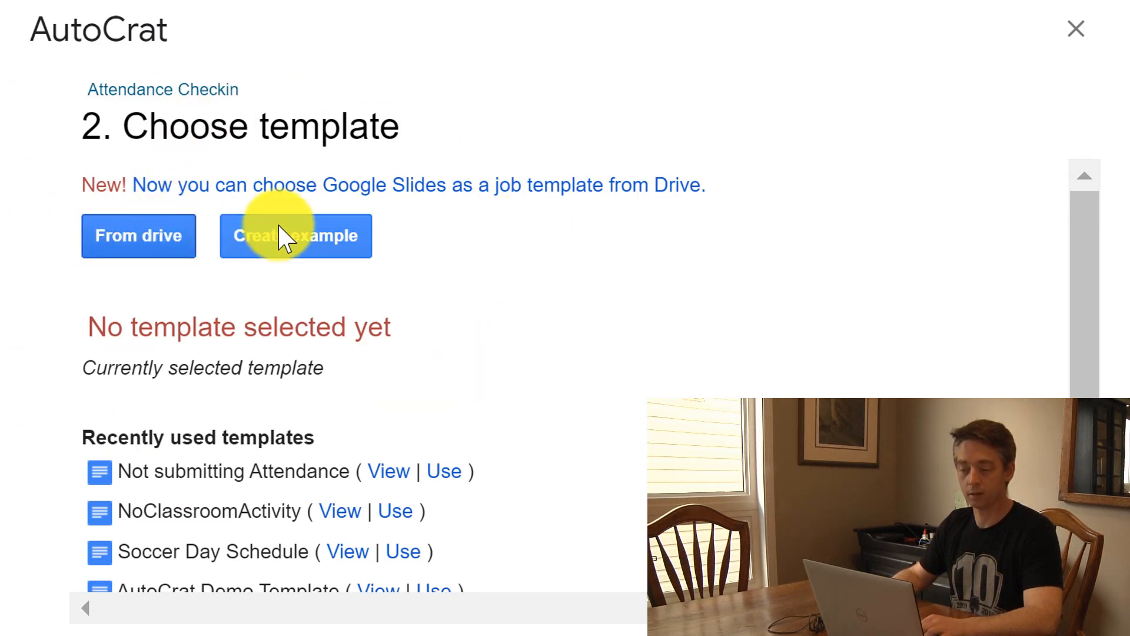
mouse_move(138, 221)
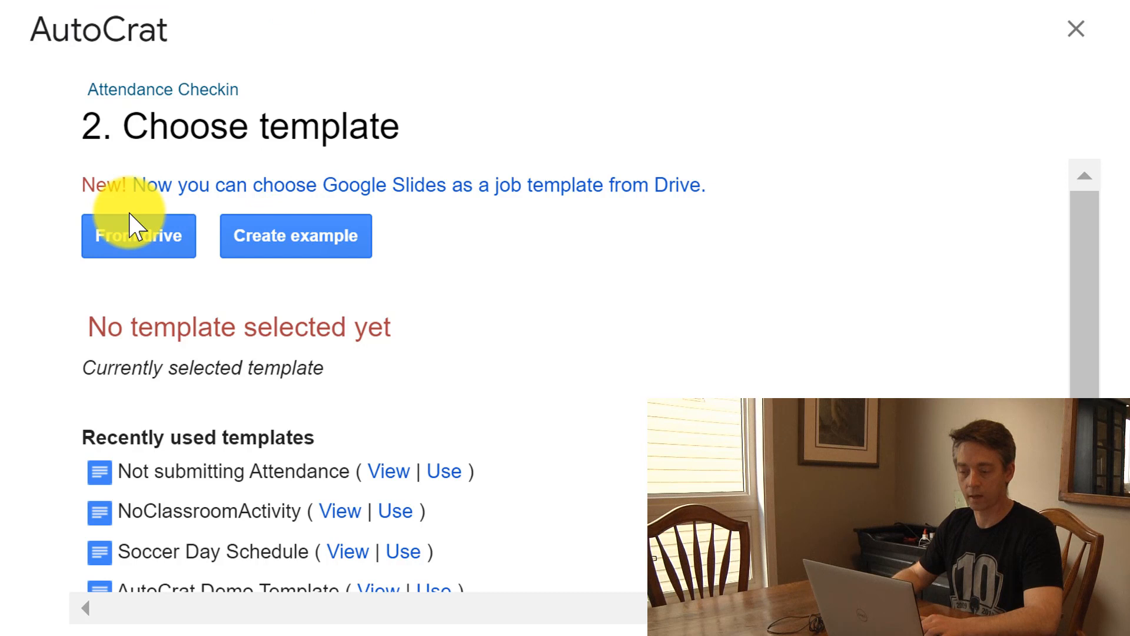
click(139, 235)
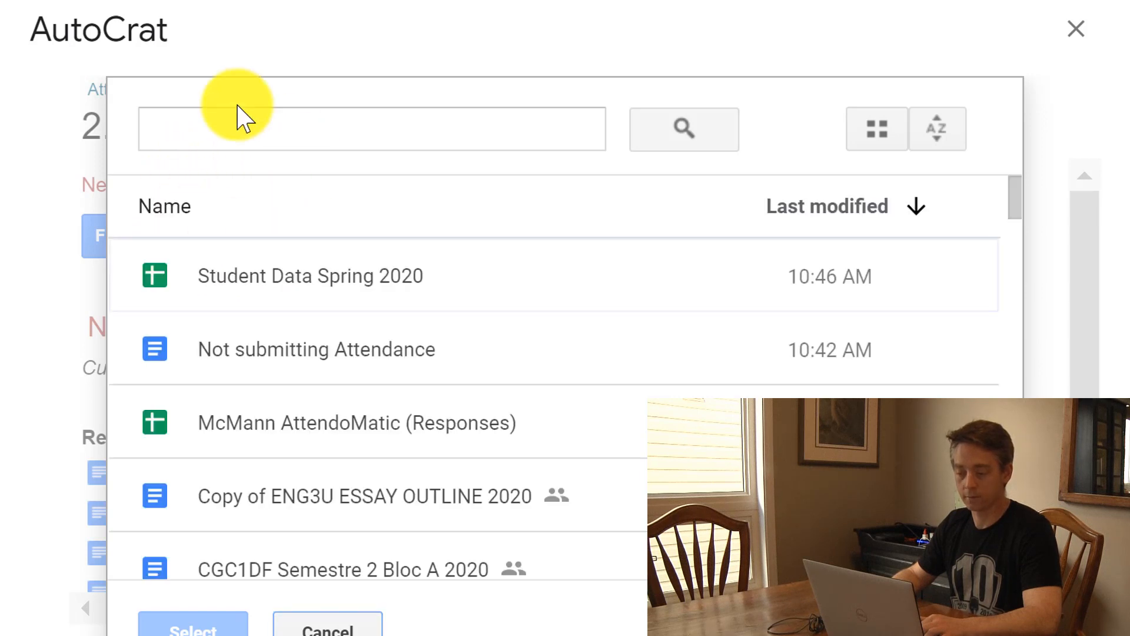
click(316, 349)
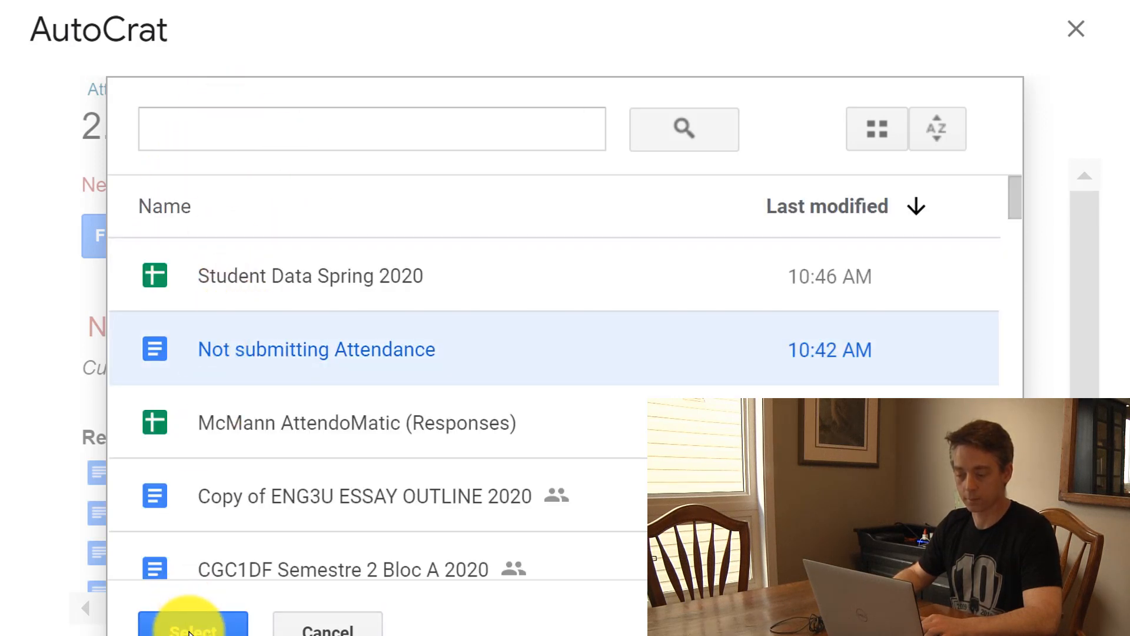
click(191, 625)
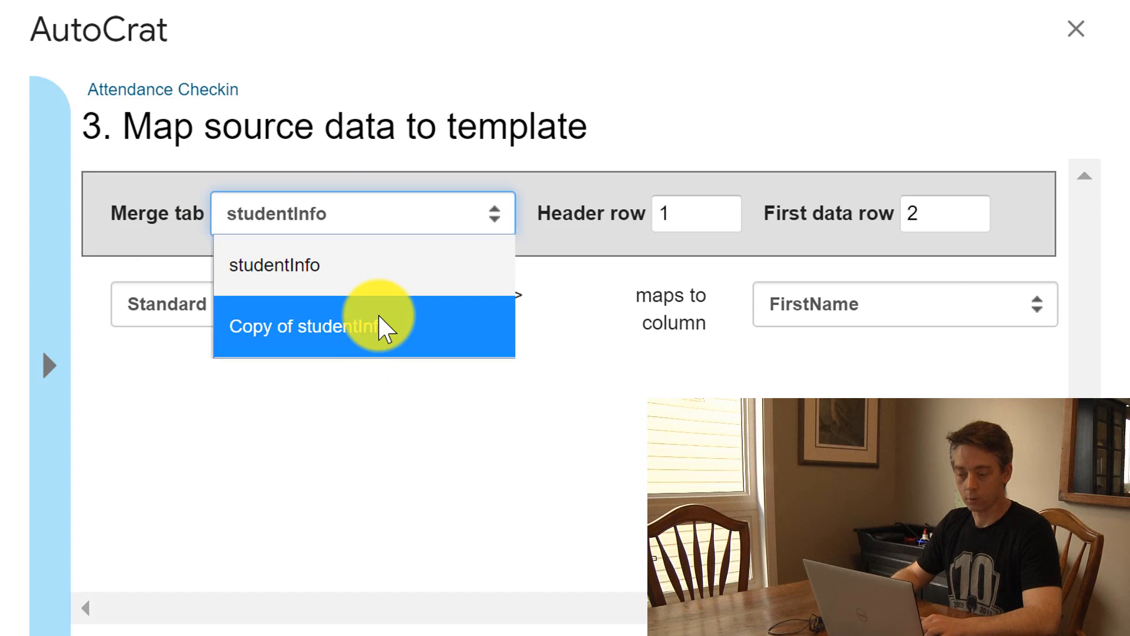
mouse_move(292, 278)
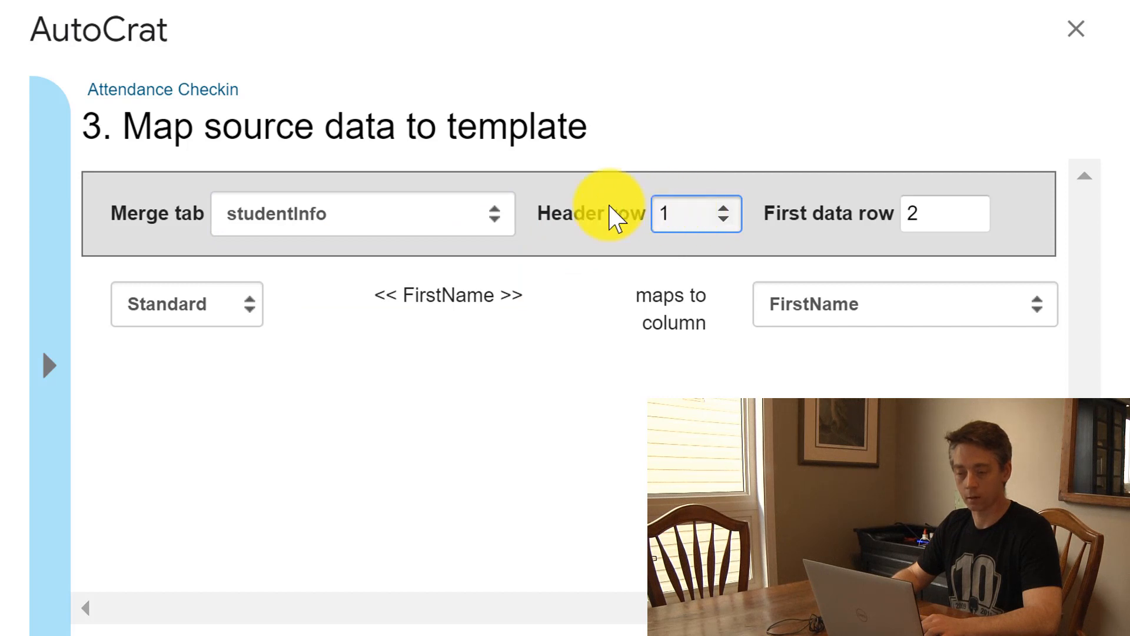
mouse_move(375, 294)
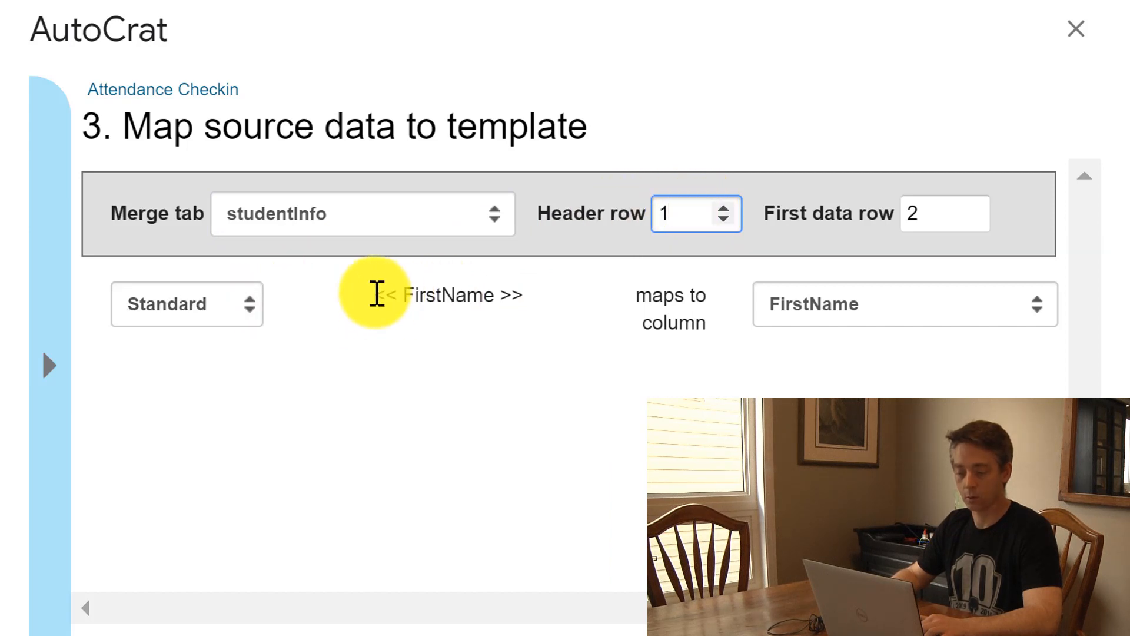
mouse_move(404, 299)
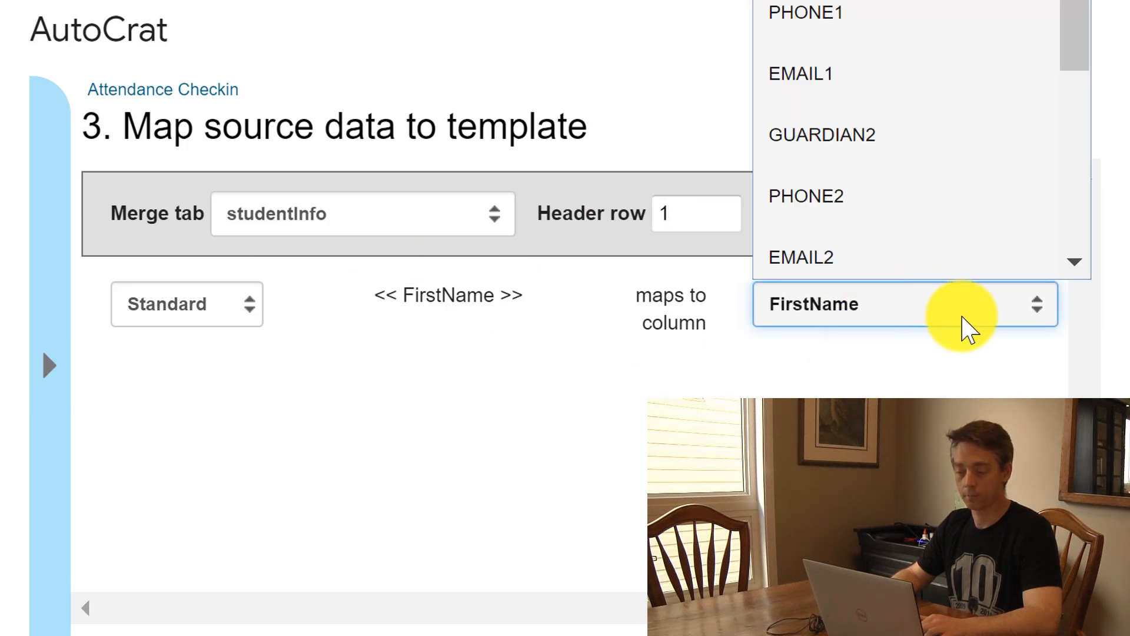
mouse_move(876, 310)
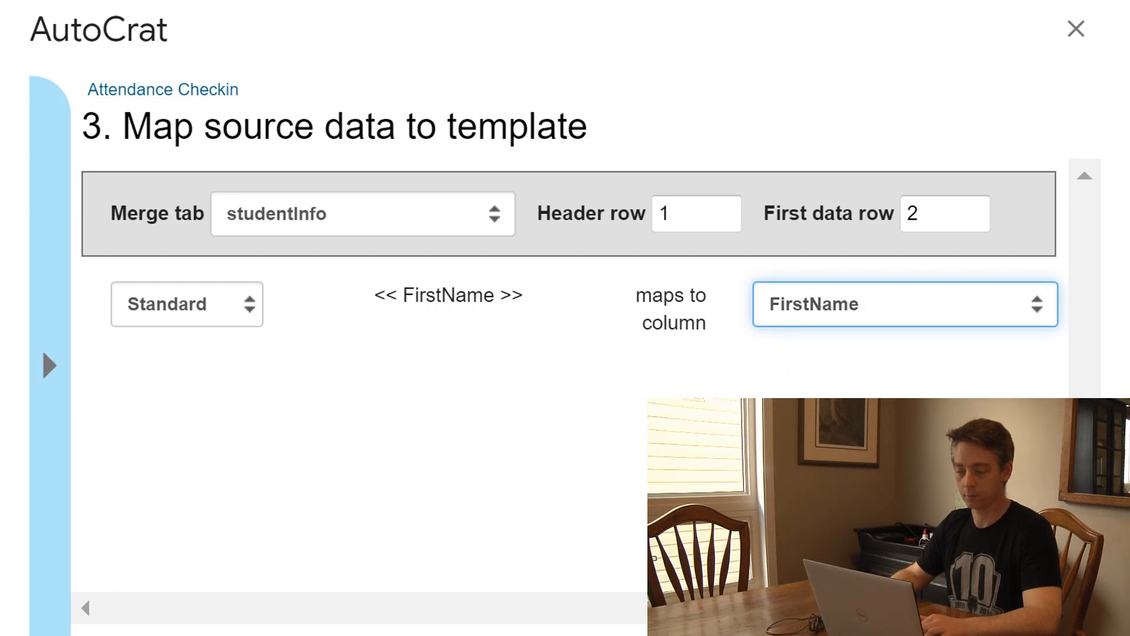
Name the merged files <<LastName>><<FirstName>> and set the output type to PDF.
click(49, 365)
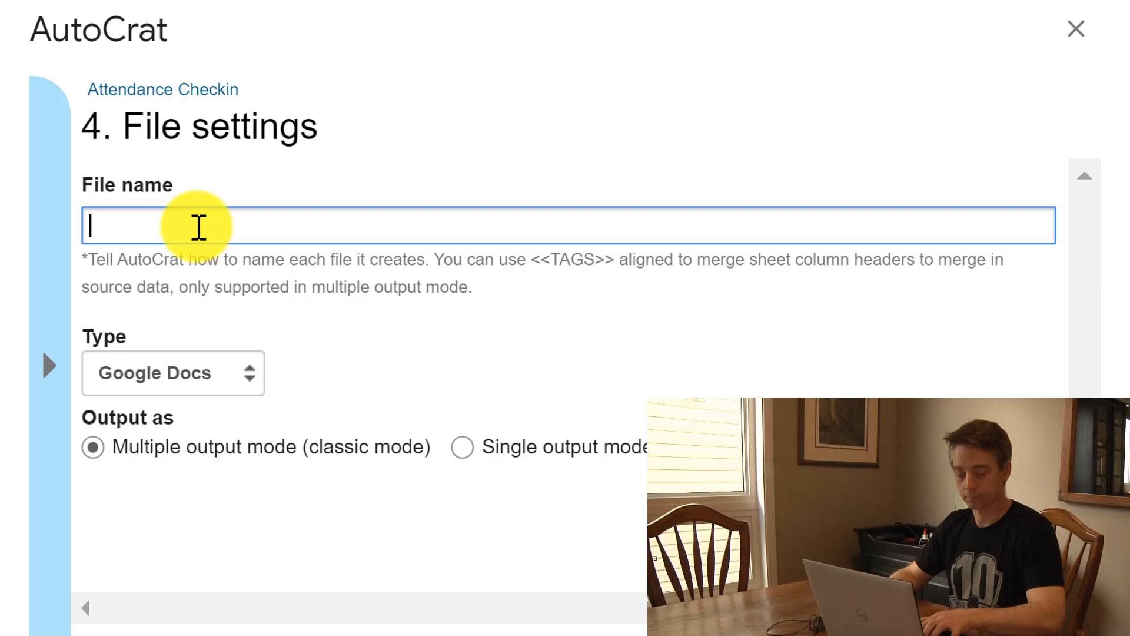
text(<<LastName>>)
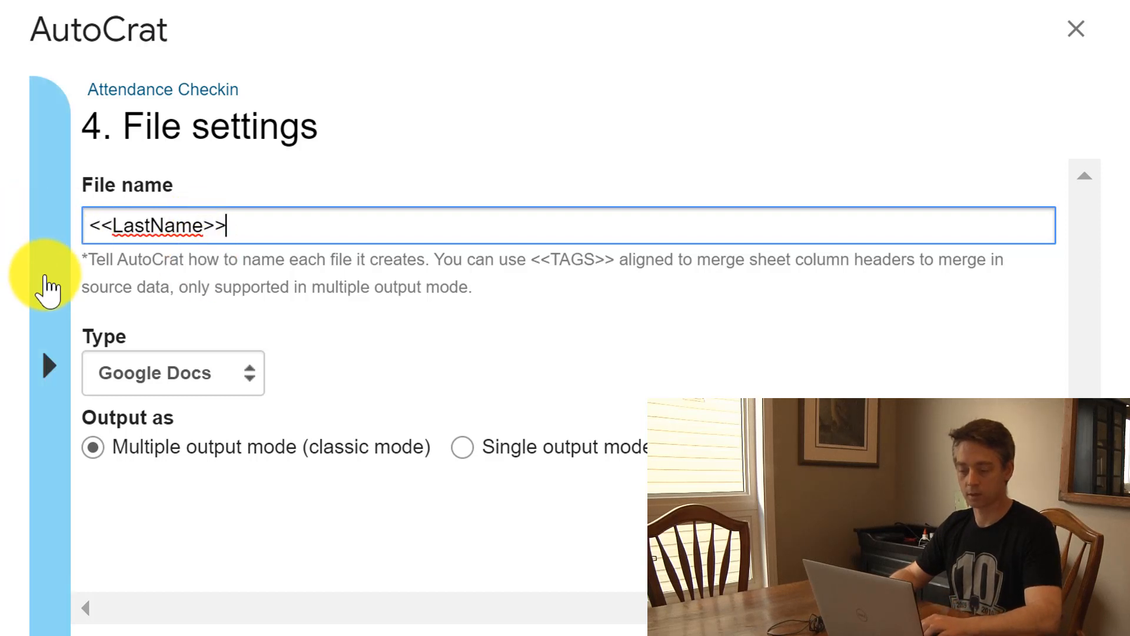
click(49, 365)
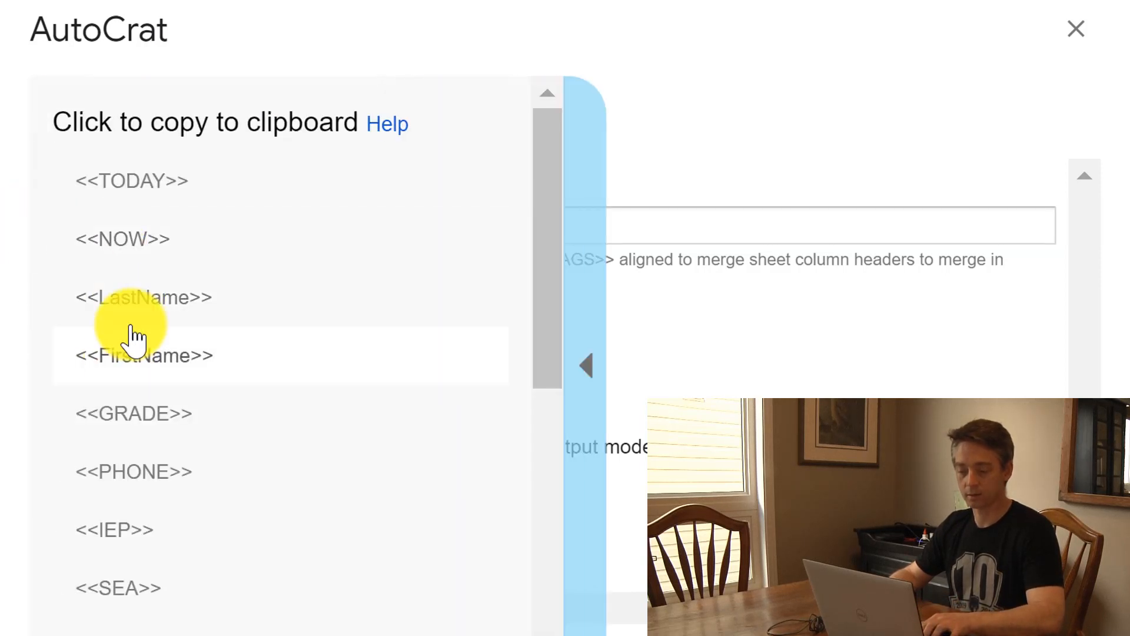
click(143, 297)
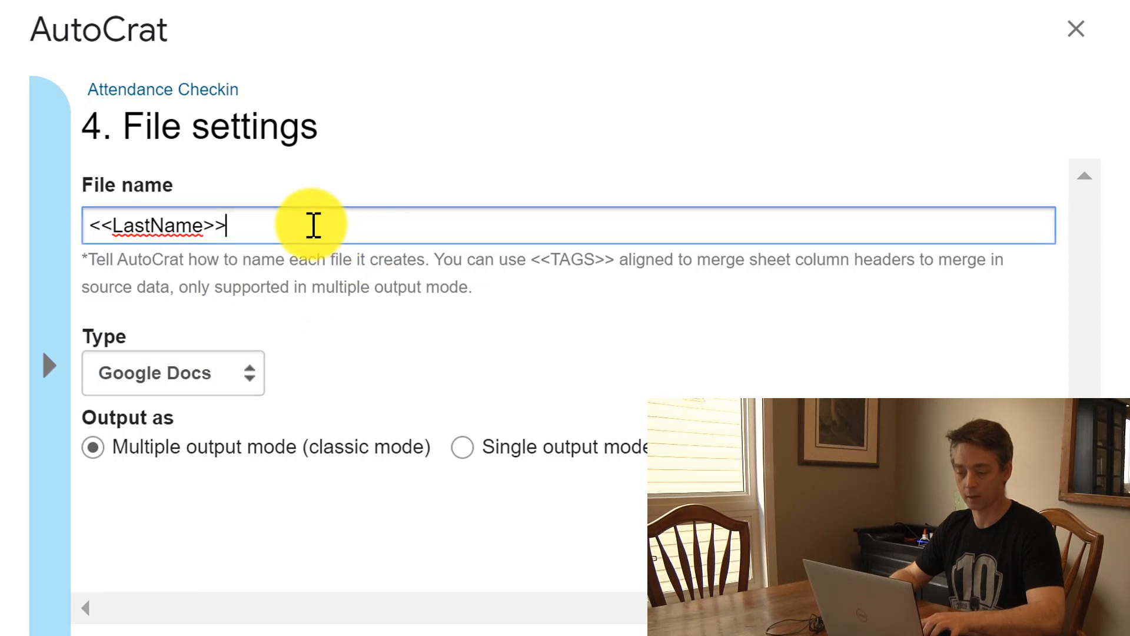
text(<<FirstName>>)
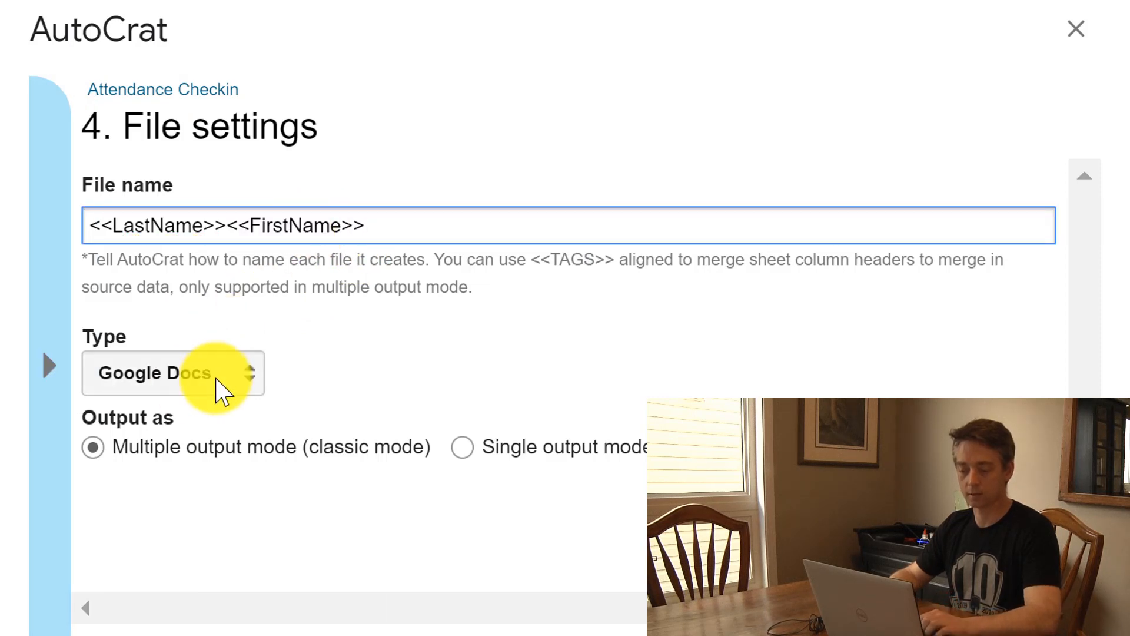
click(173, 373)
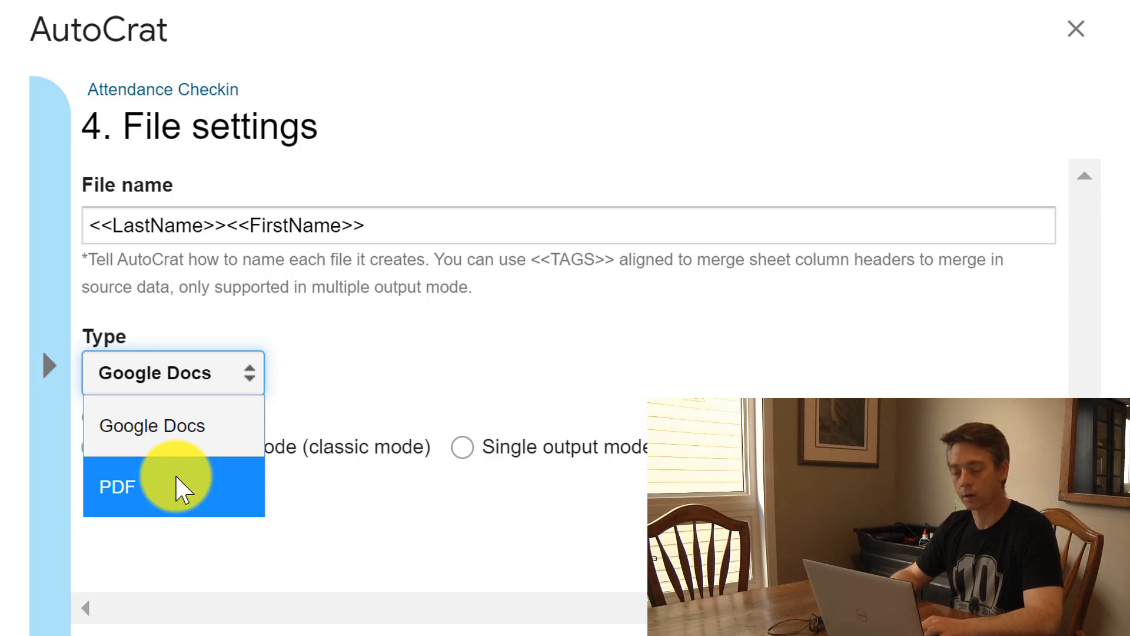
click(117, 486)
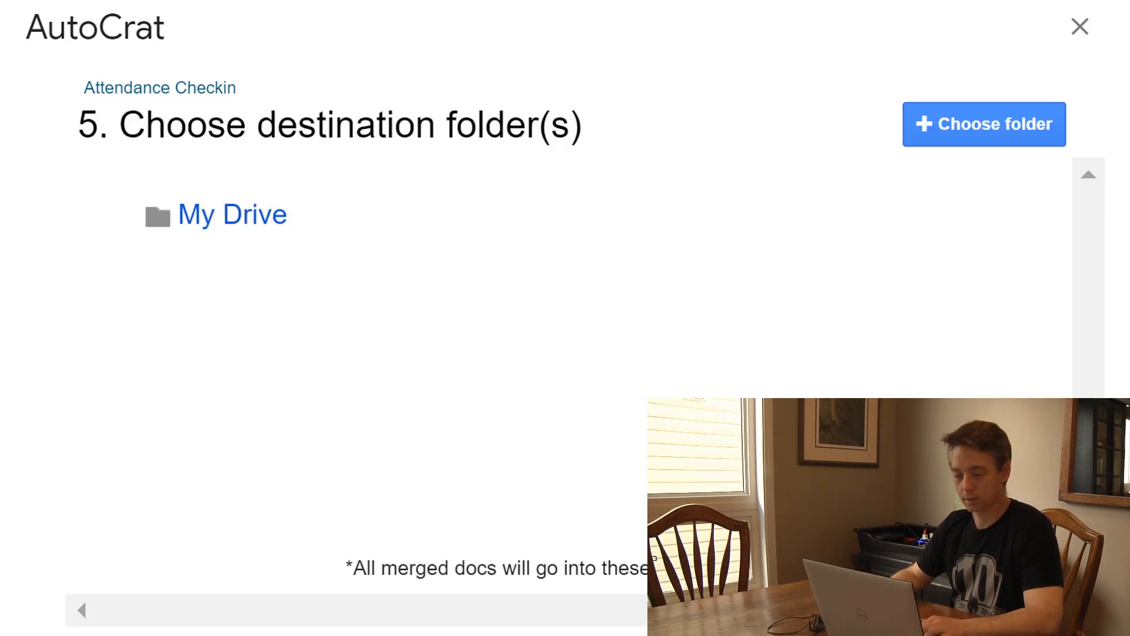
Save merged files into the tempEmailTracking folder and continue to the next job step.
click(983, 123)
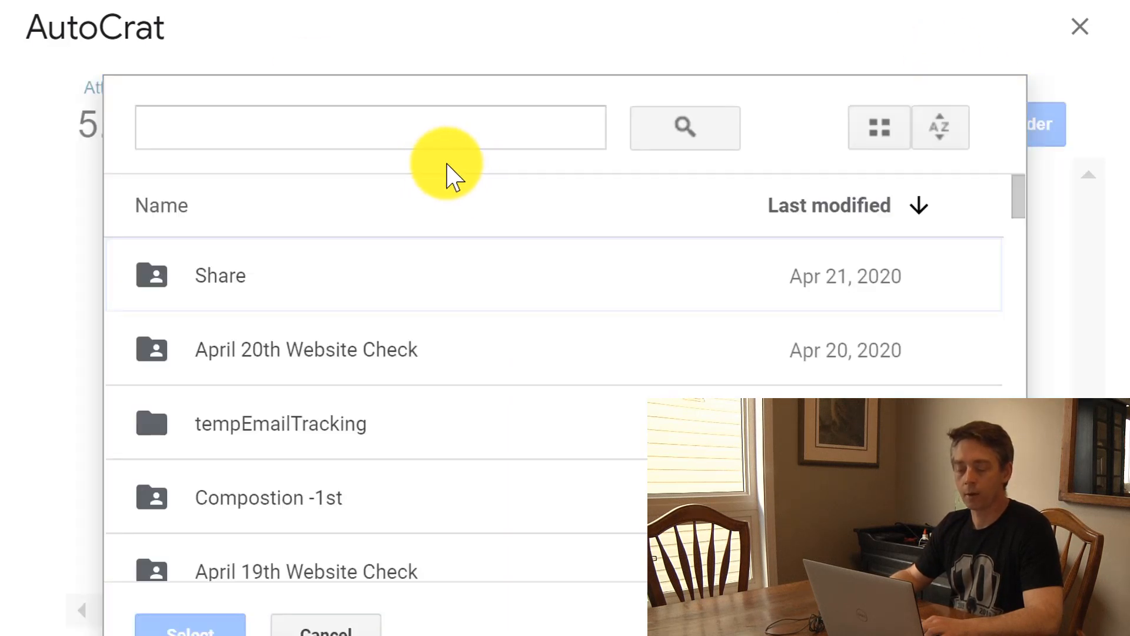
mouse_move(159, 439)
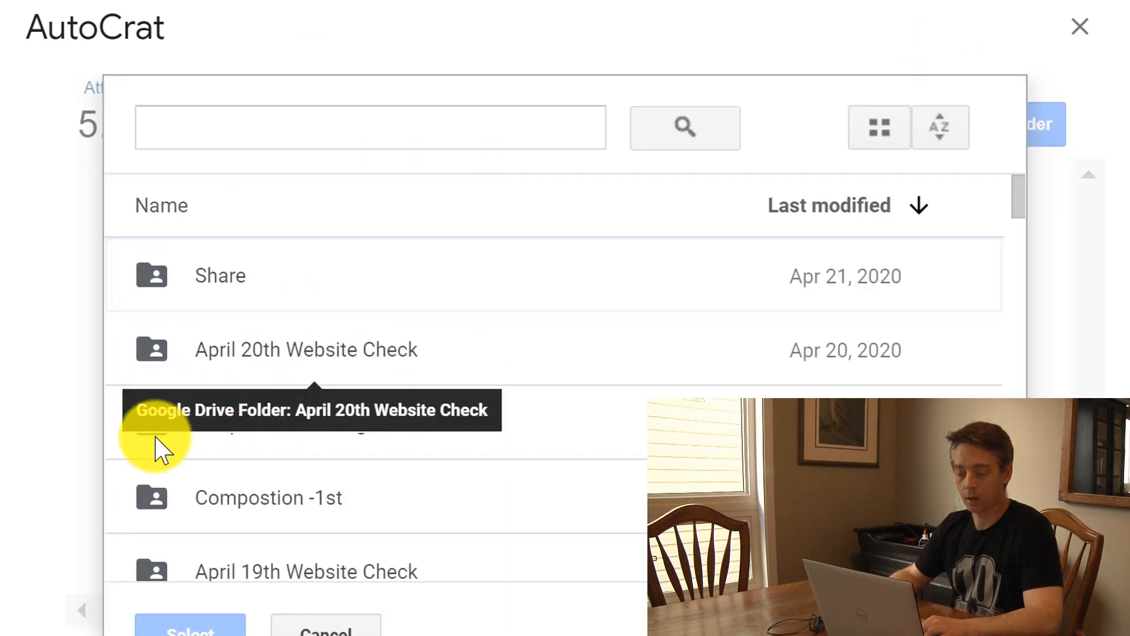
click(280, 423)
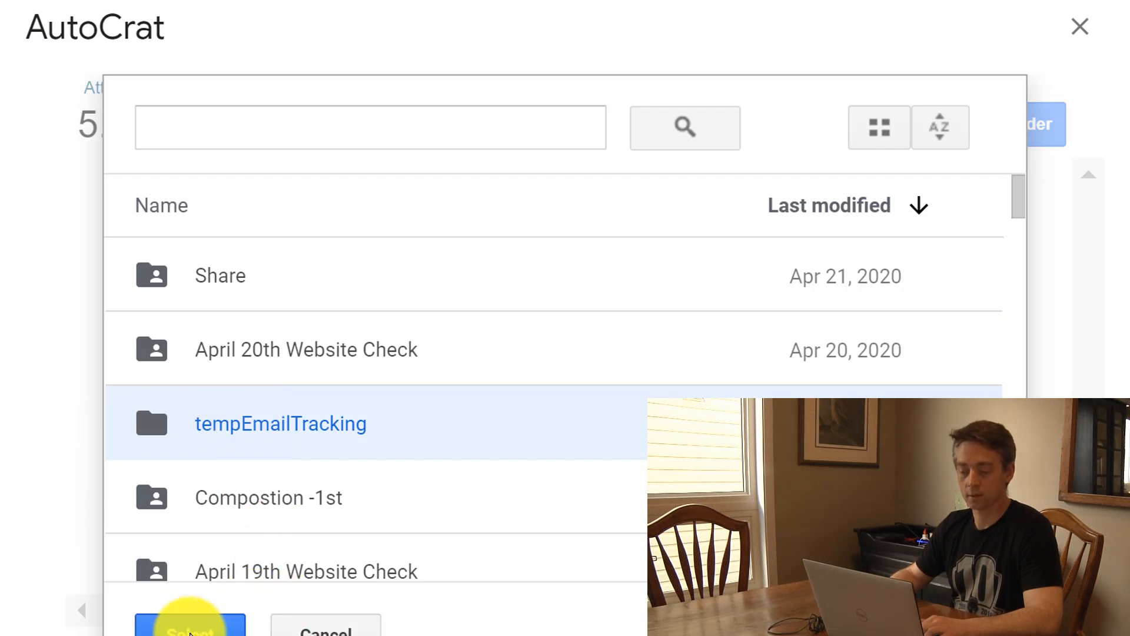
click(190, 624)
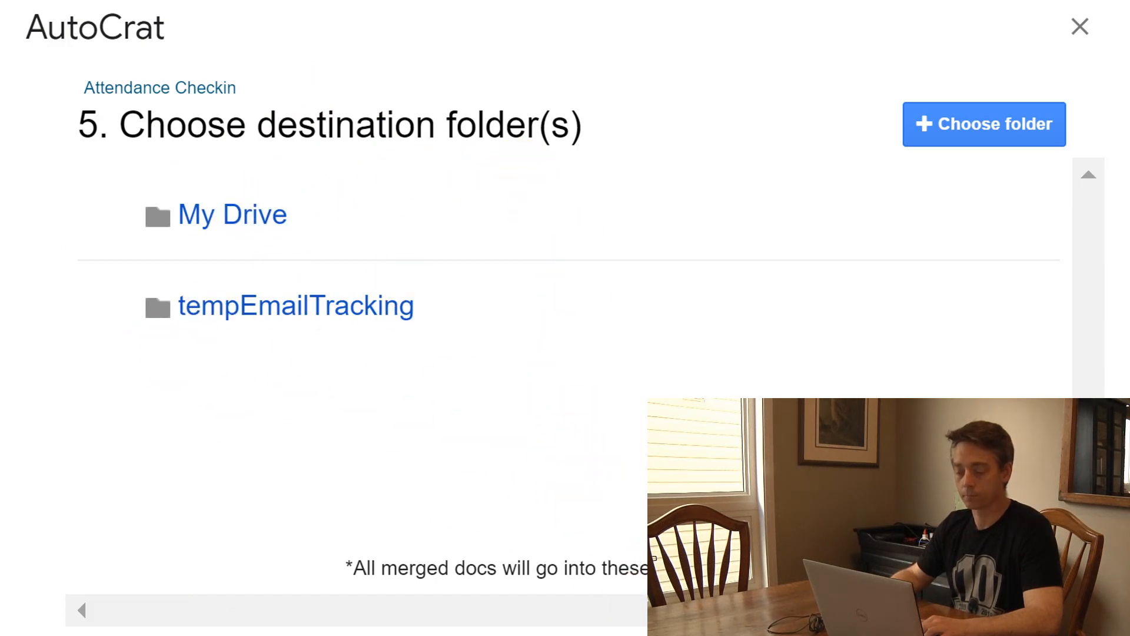
click(97, 610)
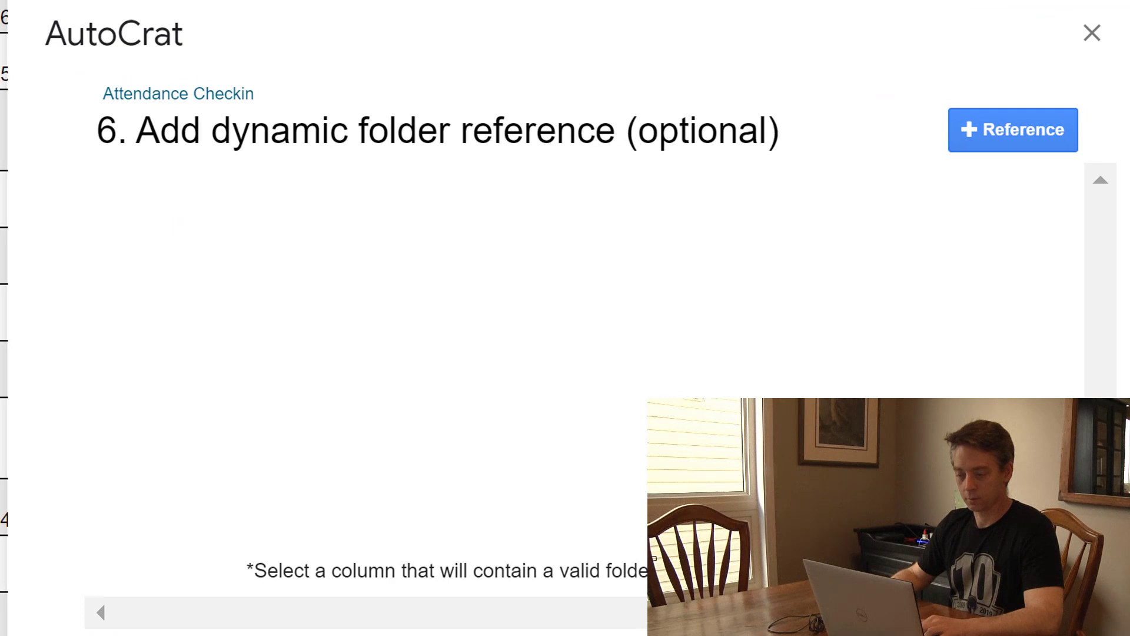
Add a merge condition that NotAttending equals 0 and proceed to share-and-email settings.
click(62, 370)
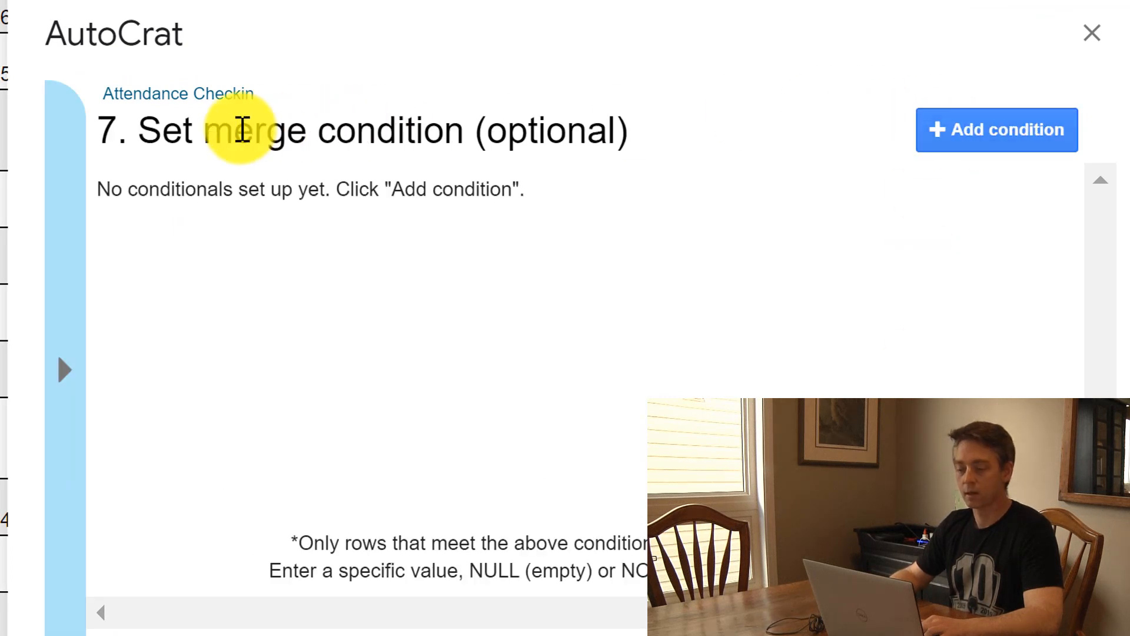
mouse_move(652, 166)
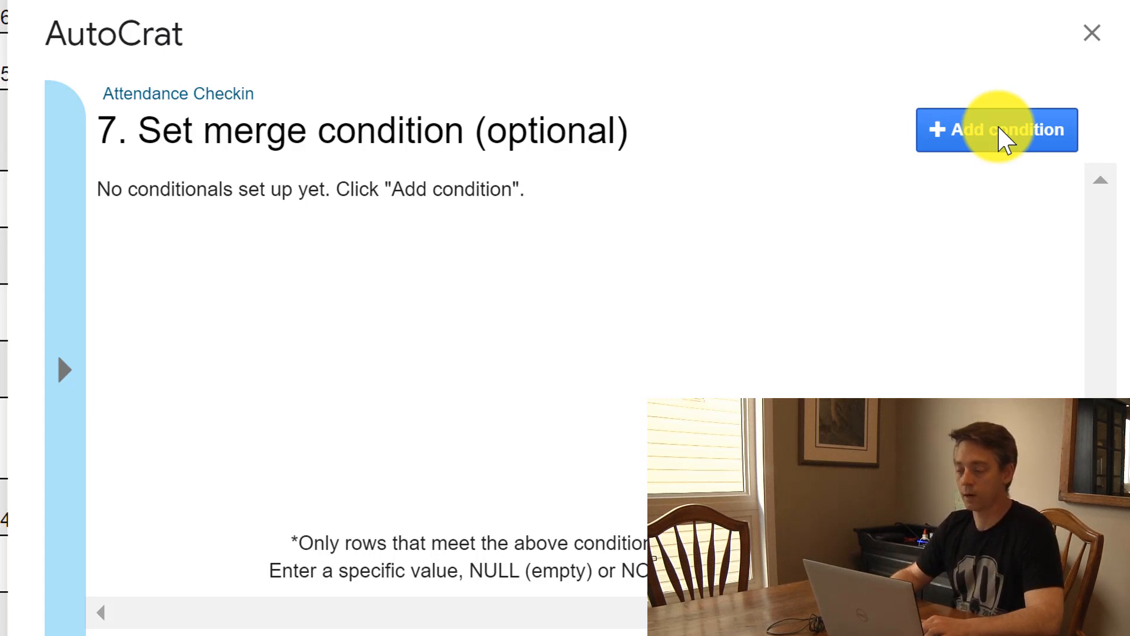
click(997, 130)
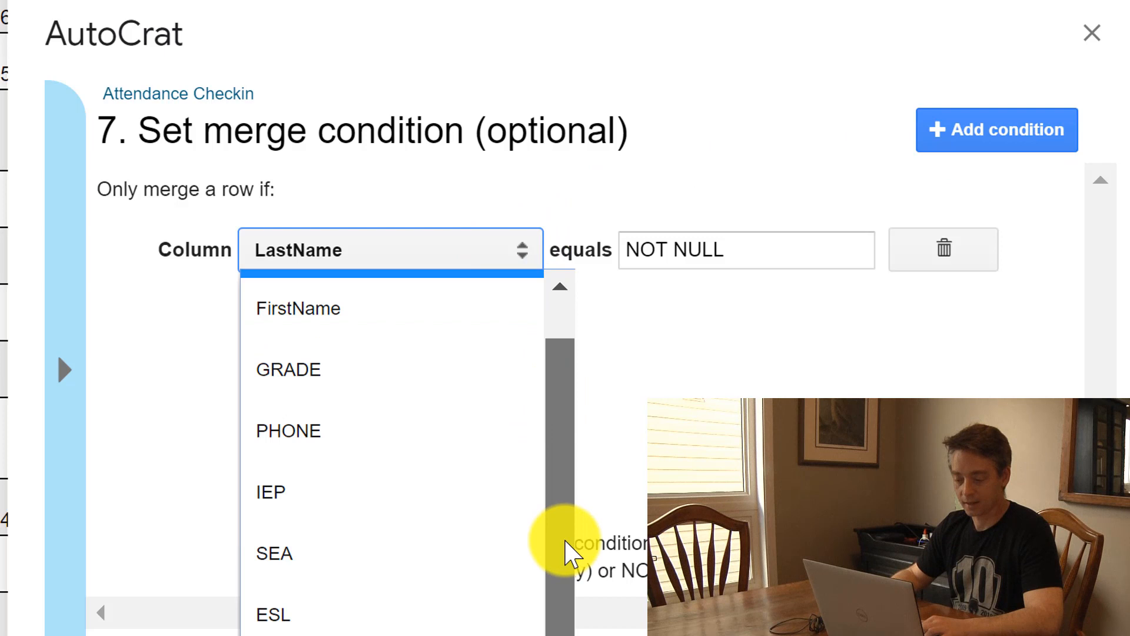
click(389, 250)
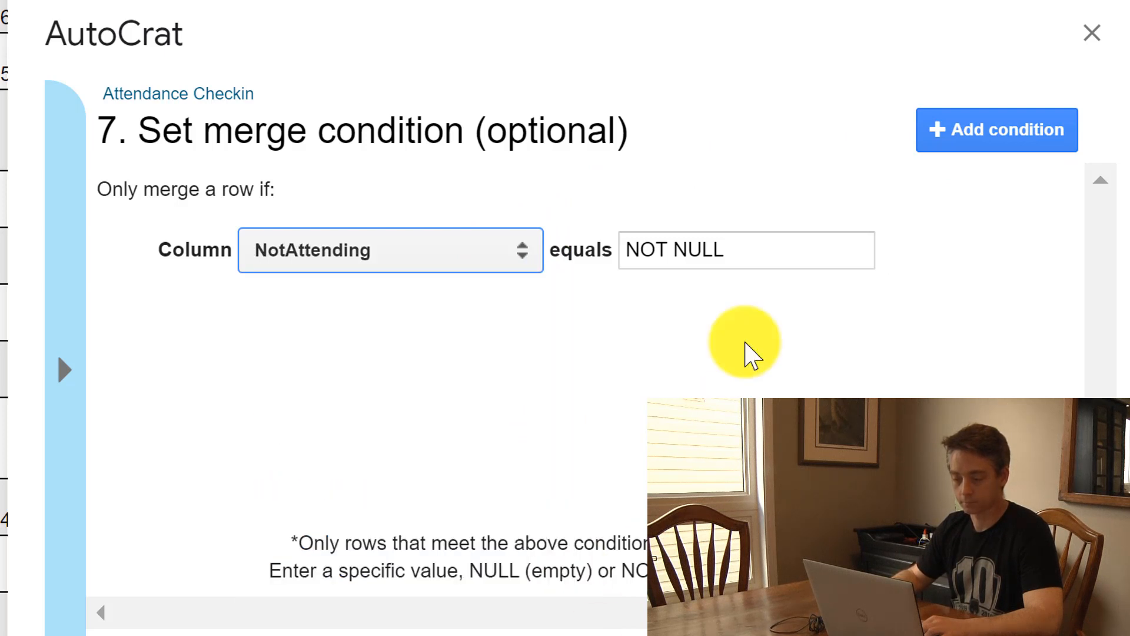
click(747, 250)
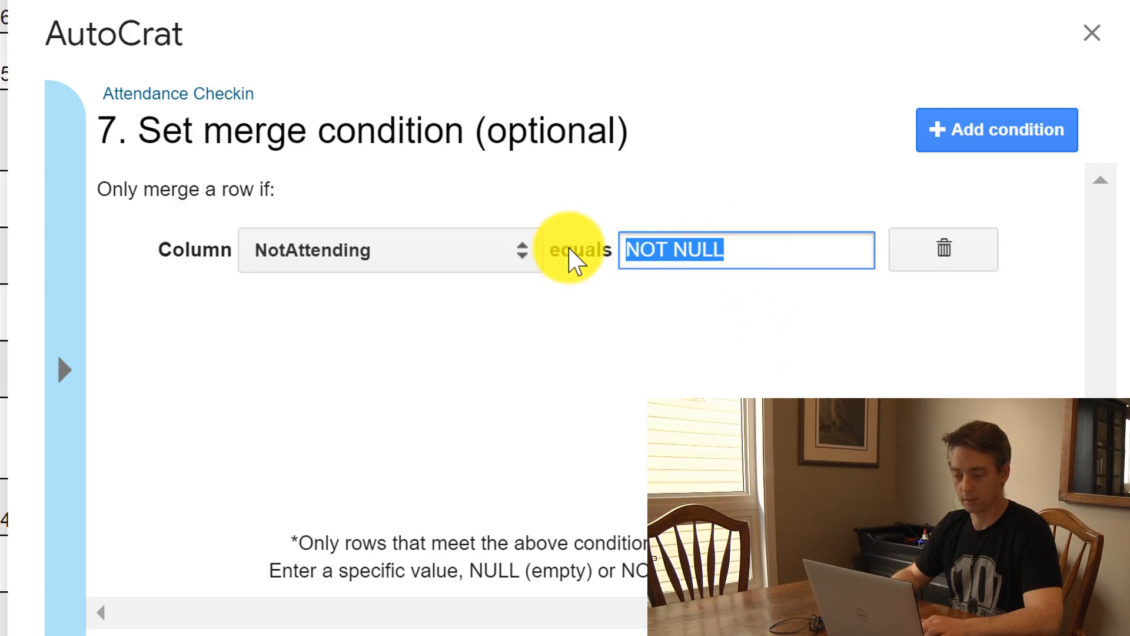
text(0)
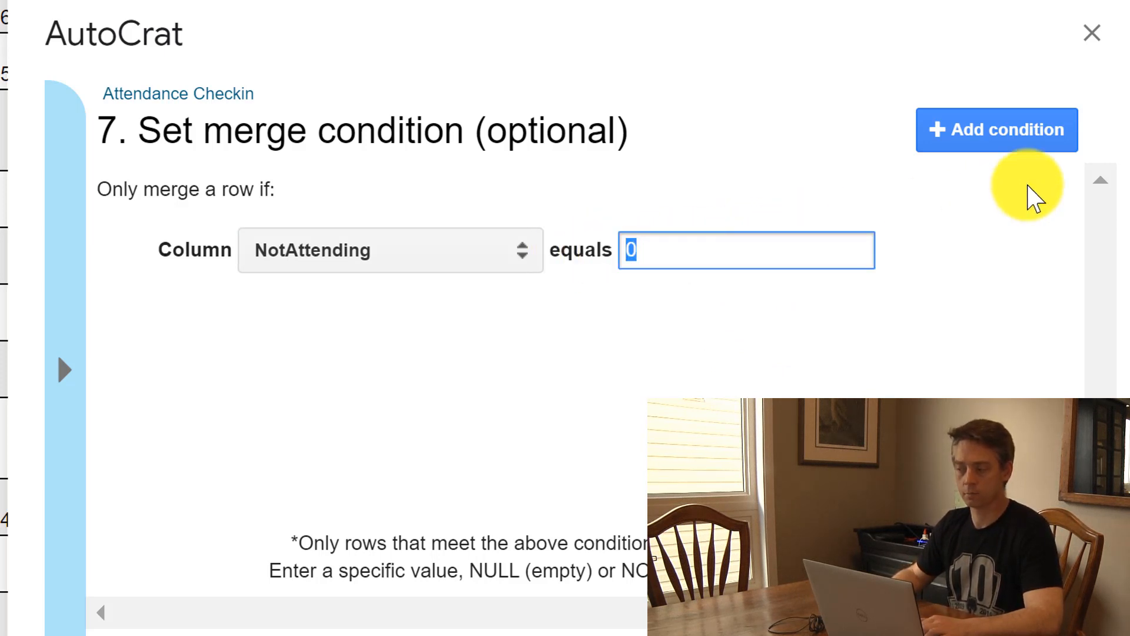
mouse_move(802, 189)
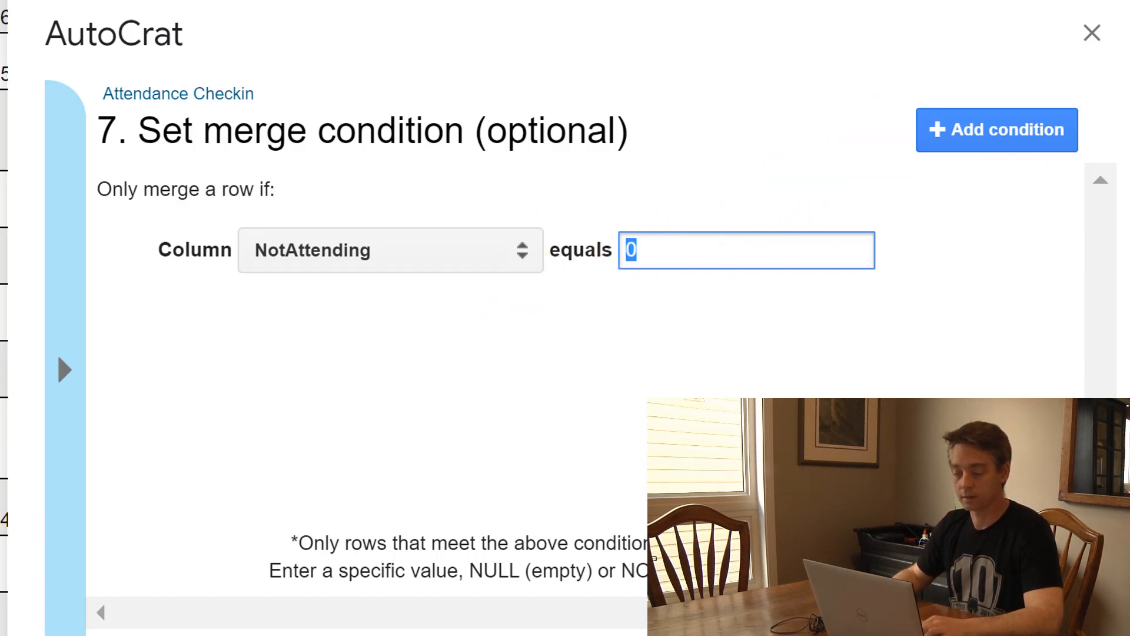
click(63, 369)
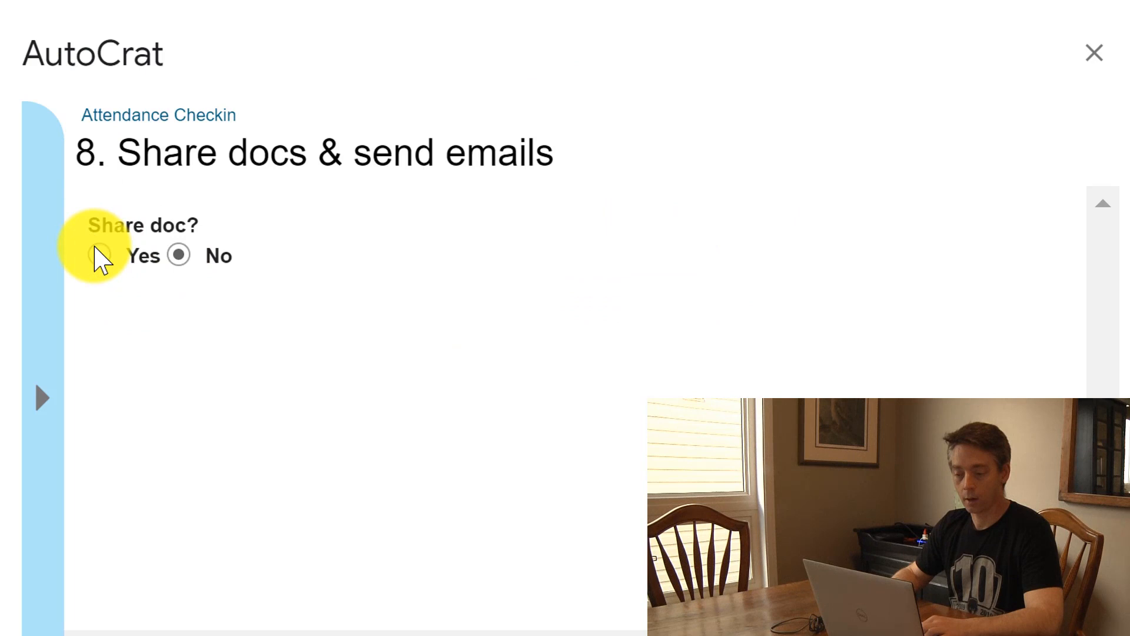
Turn on sharing and address the email To <<EMAIL>> with <<EMAIL1>>,<<EMAIL2>> in Cc.
click(99, 254)
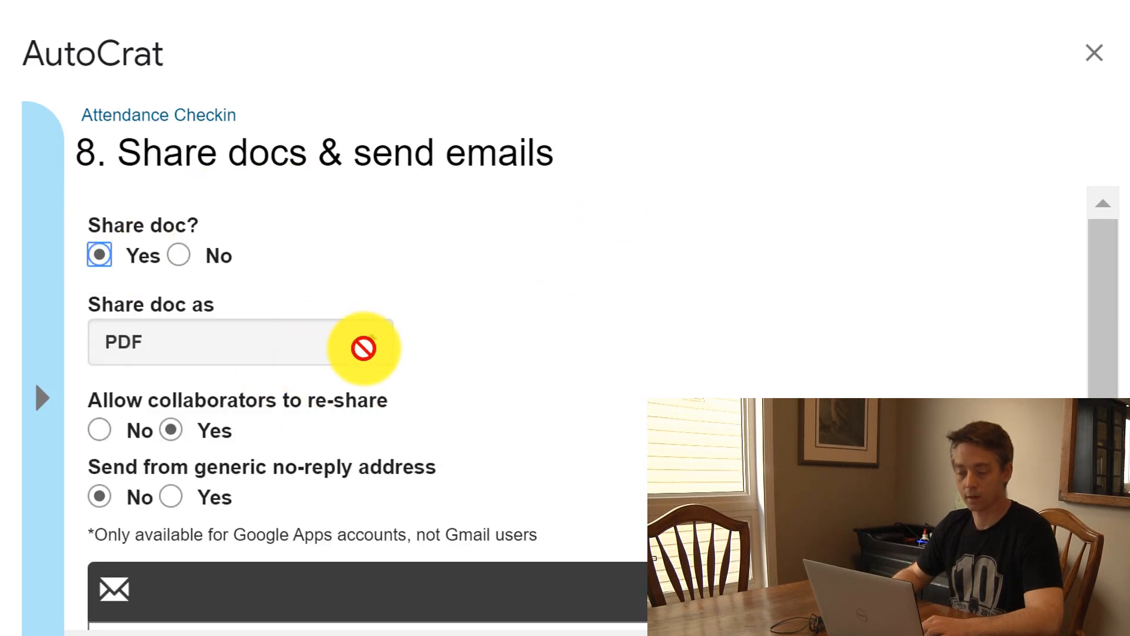
scroll(down, 3)
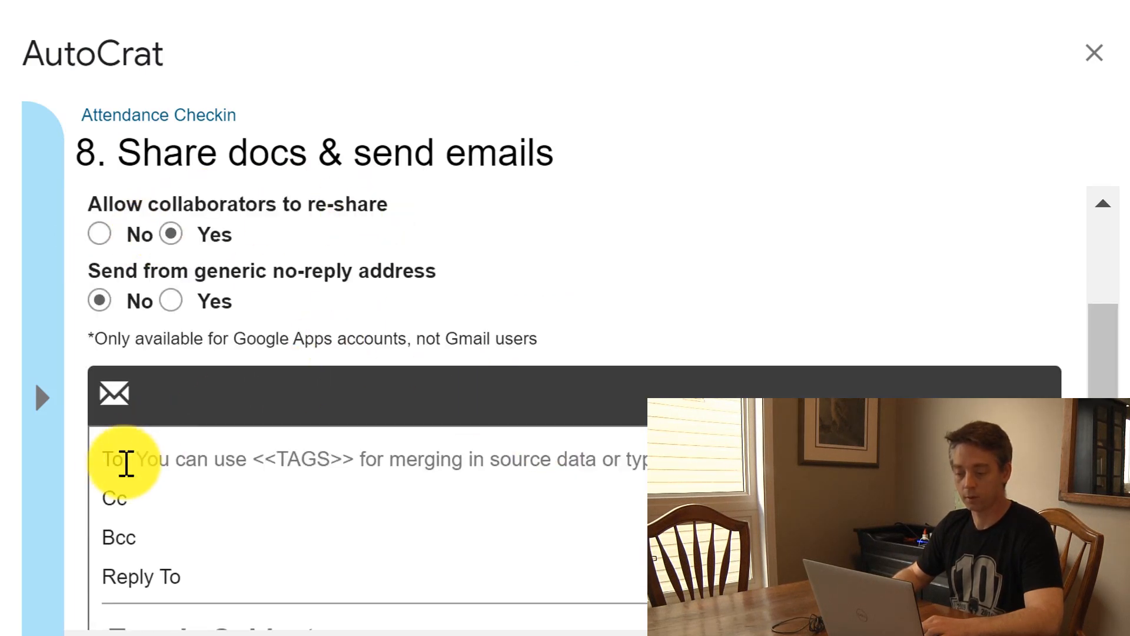
scroll(down, 3)
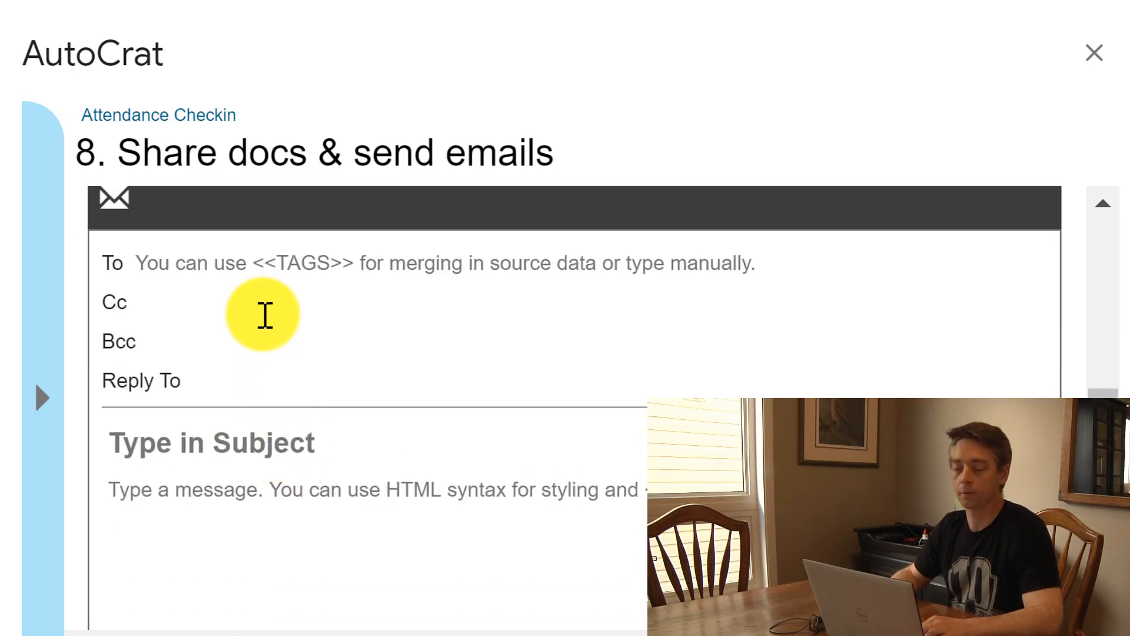
mouse_move(170, 289)
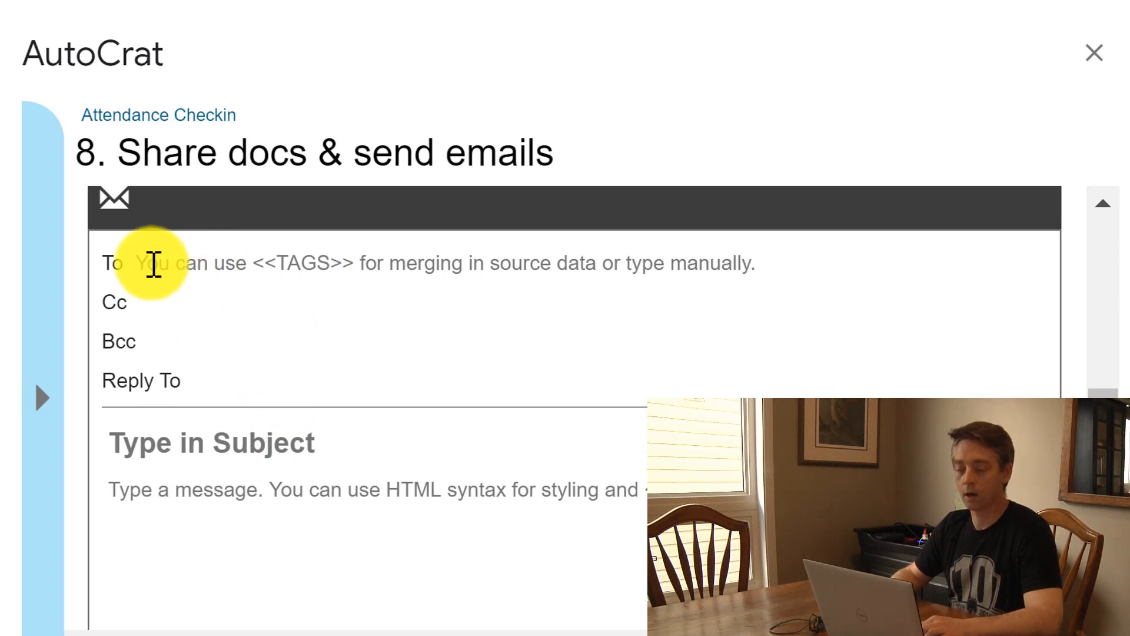
click(42, 397)
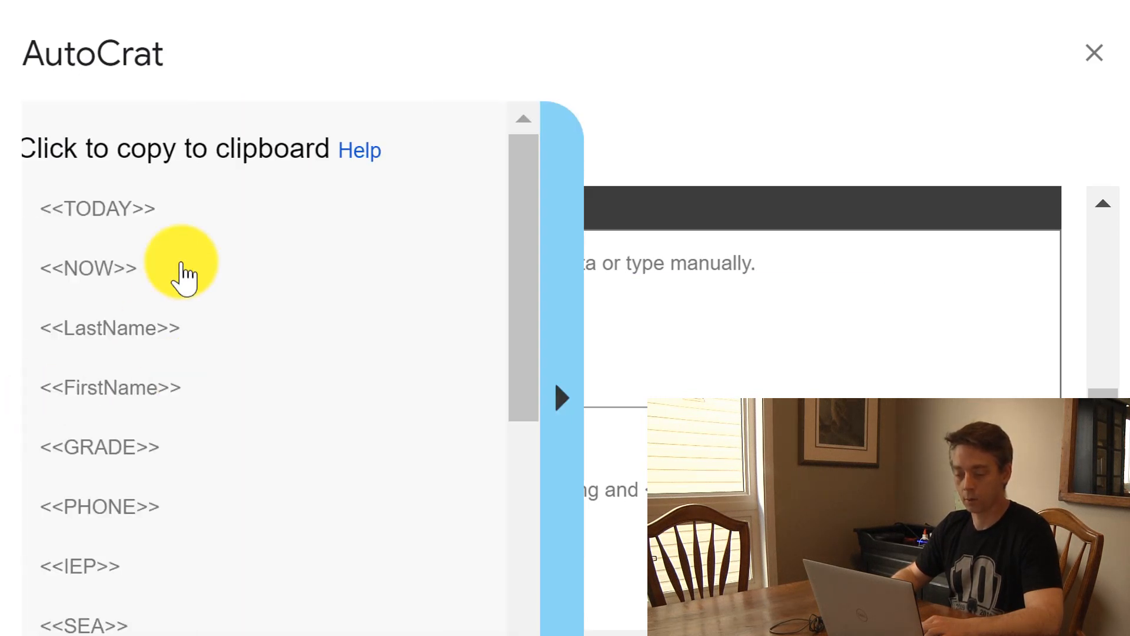
scroll(down, 3)
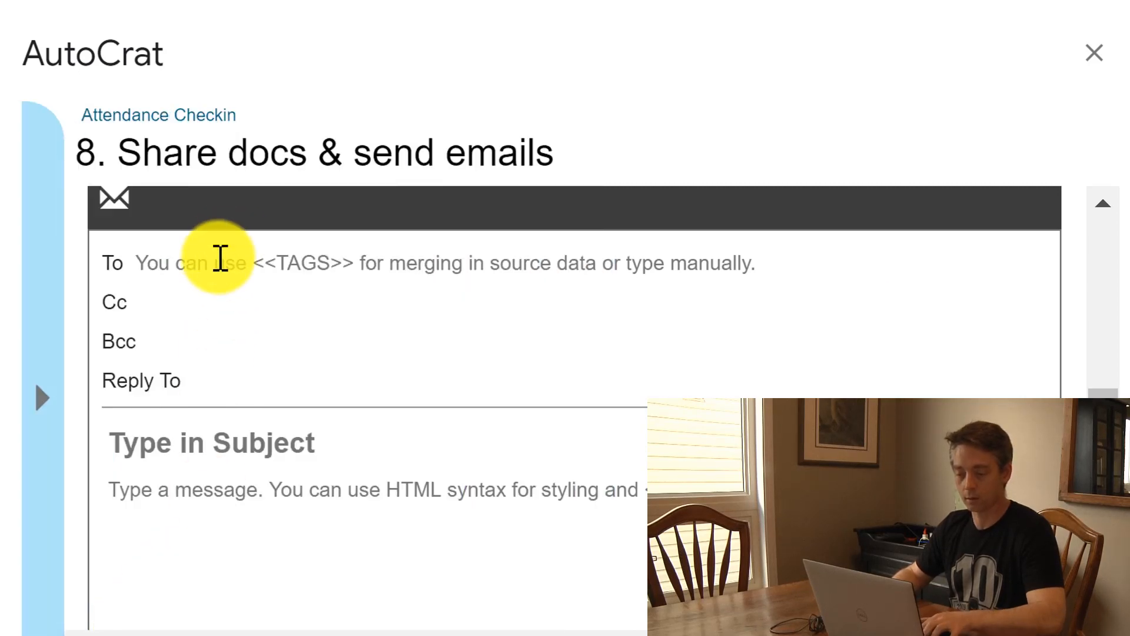
key(ctrl+v)
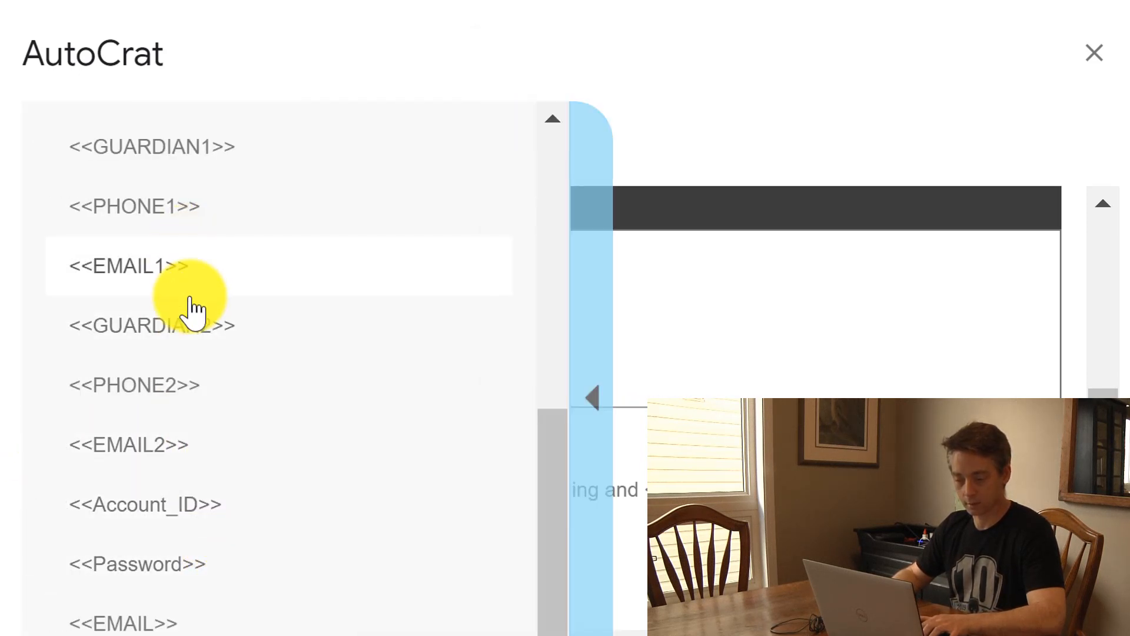
scroll(up, 3)
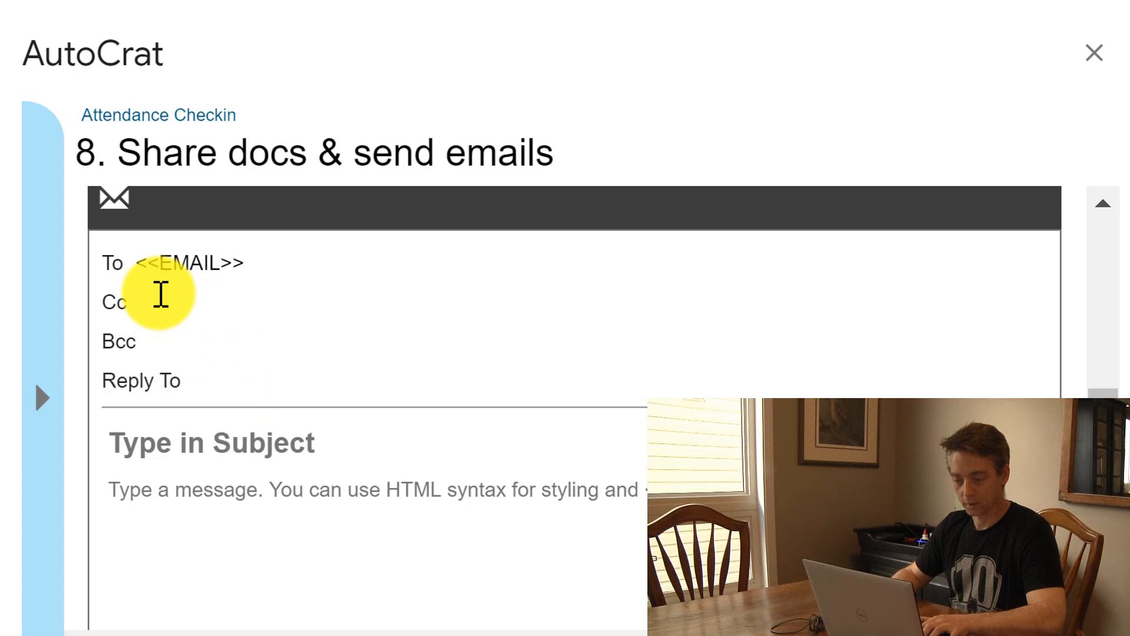
key(ctrl+v)
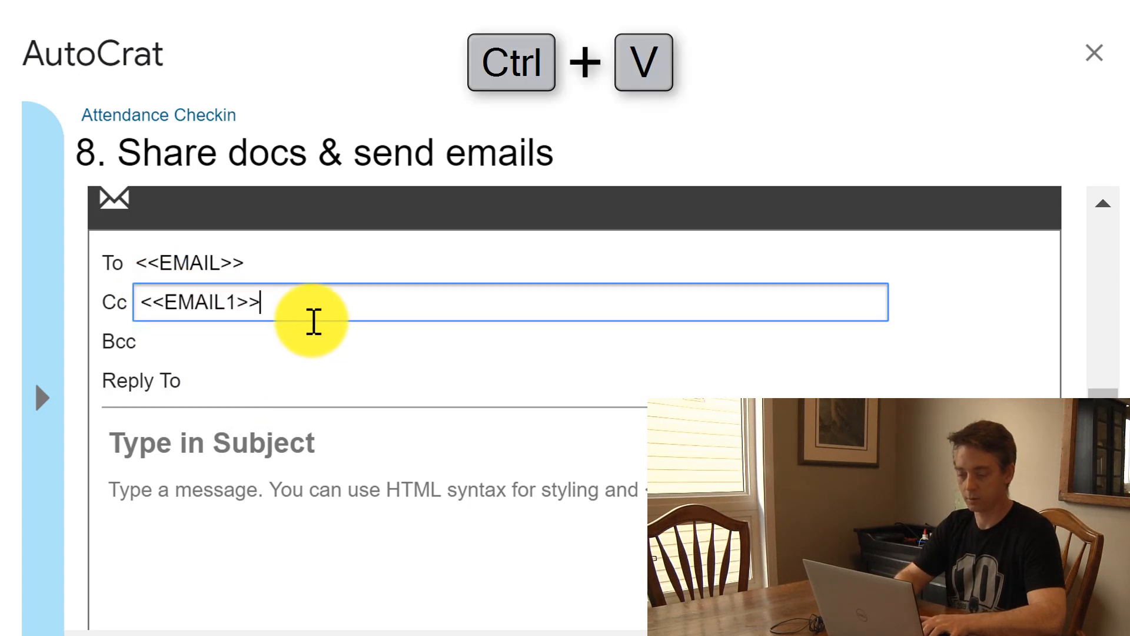
click(41, 396)
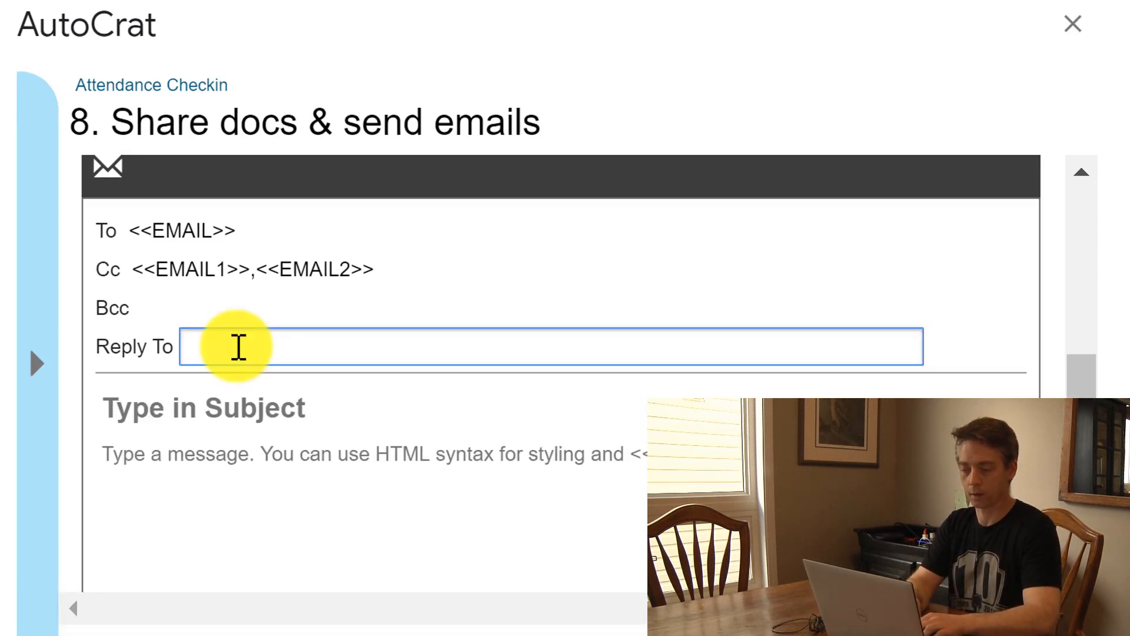
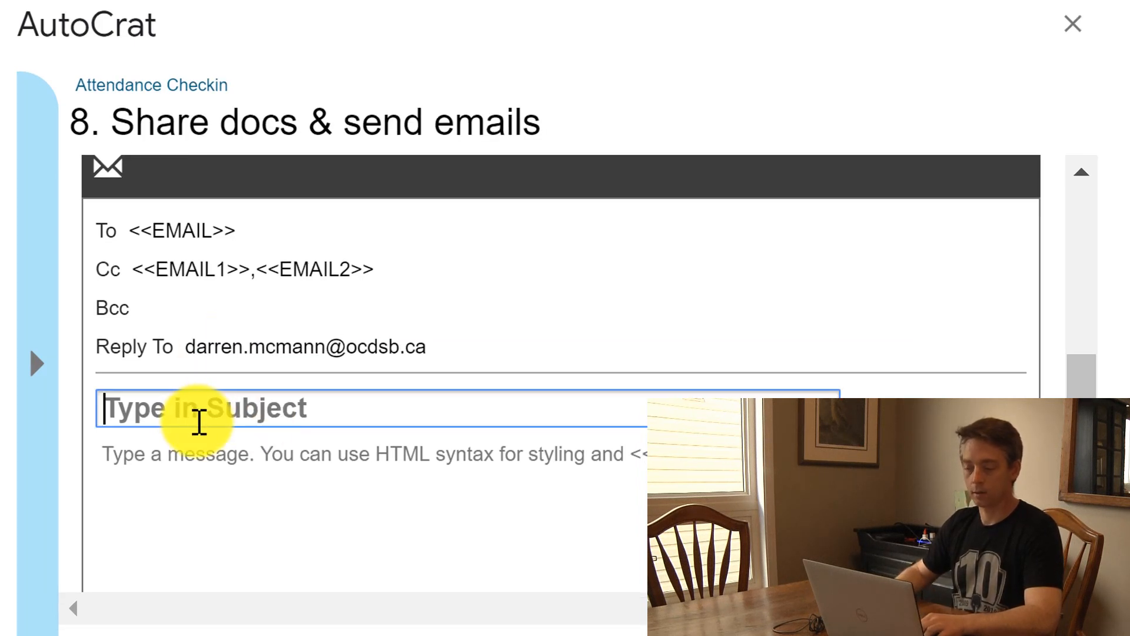
mouse_move(435, 403)
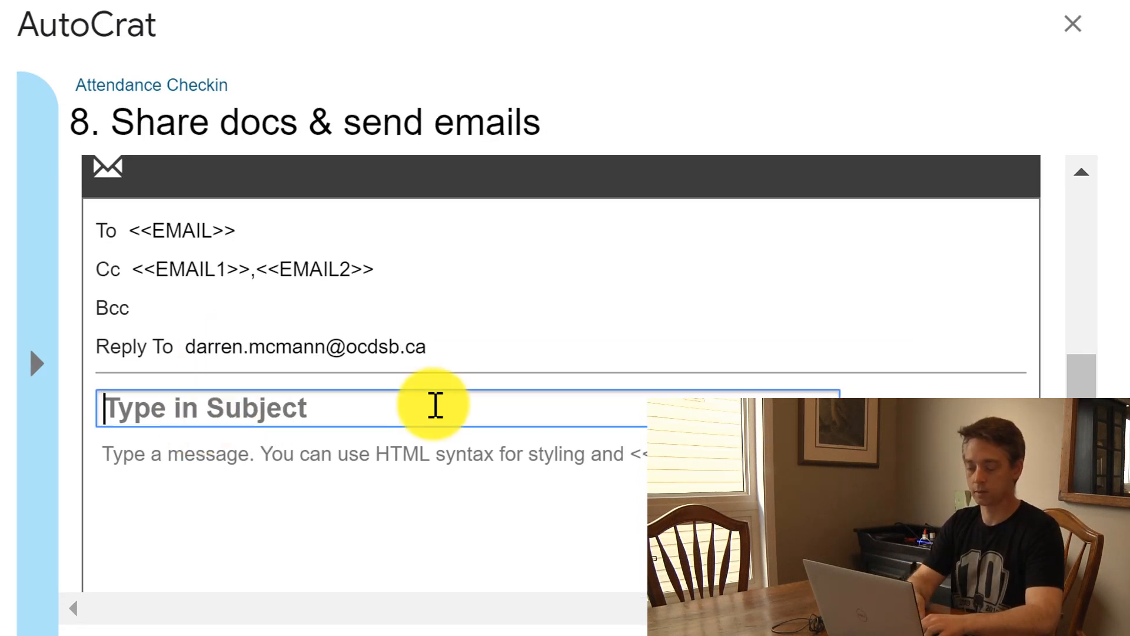
text(Missing Atten)
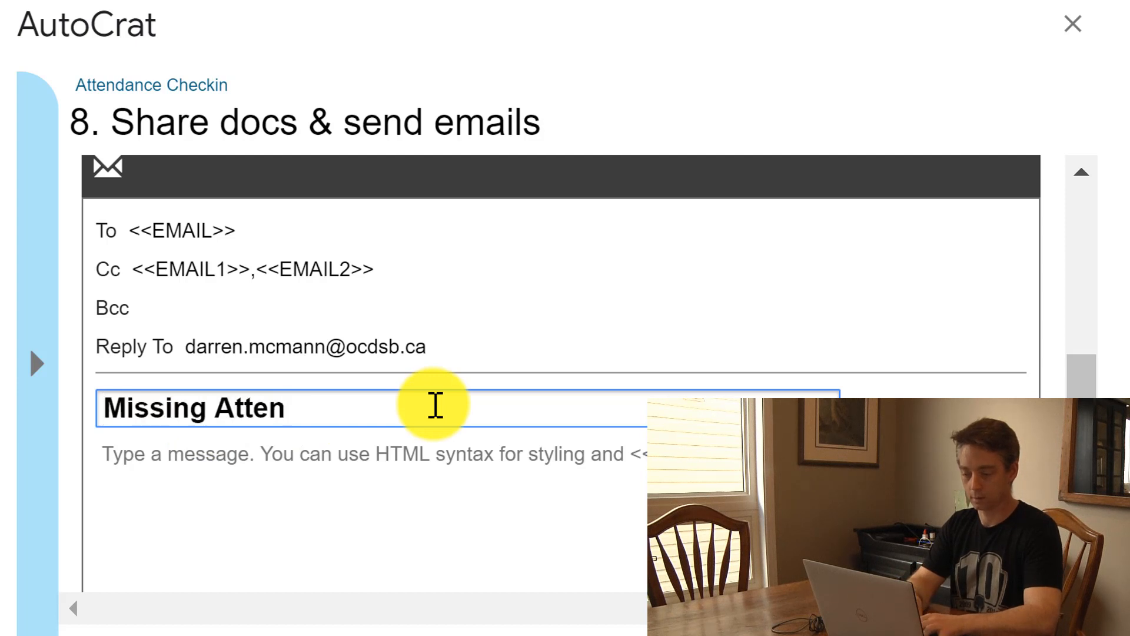
Write the message 'Hi <<FirstName>>, please see the attached document for...' using the FirstName tag.
text(Hi)
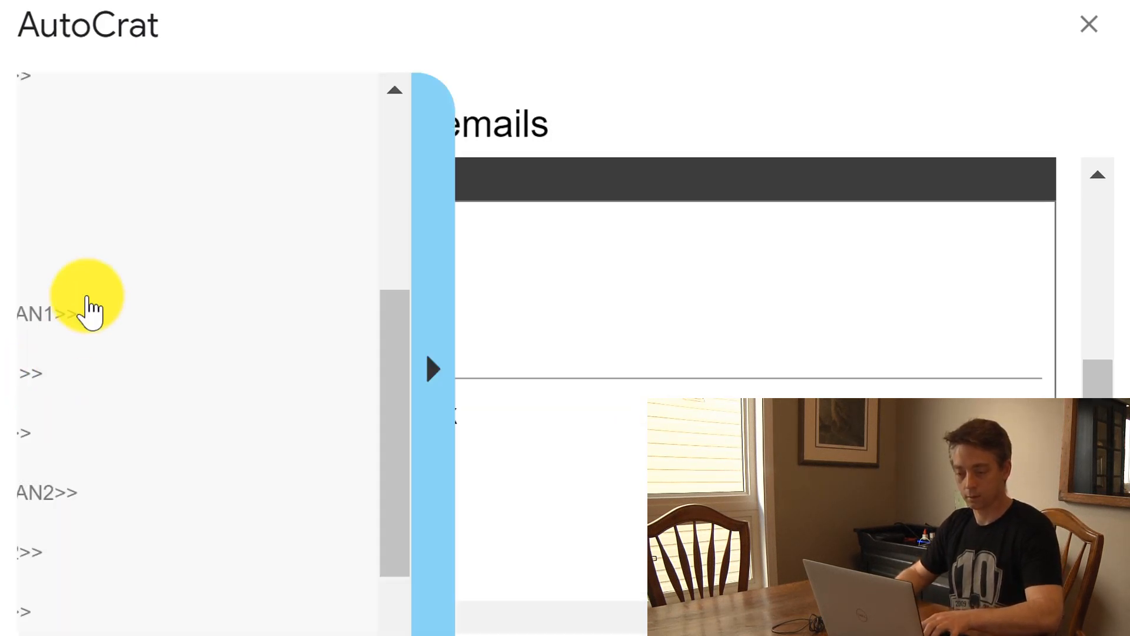
click(432, 368)
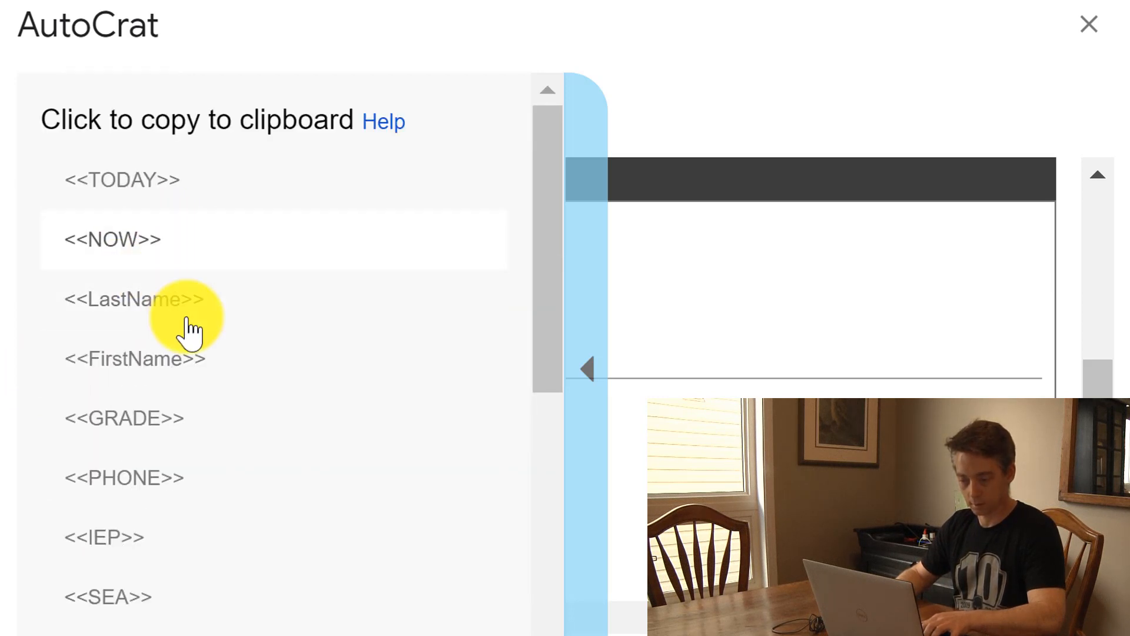
click(587, 370)
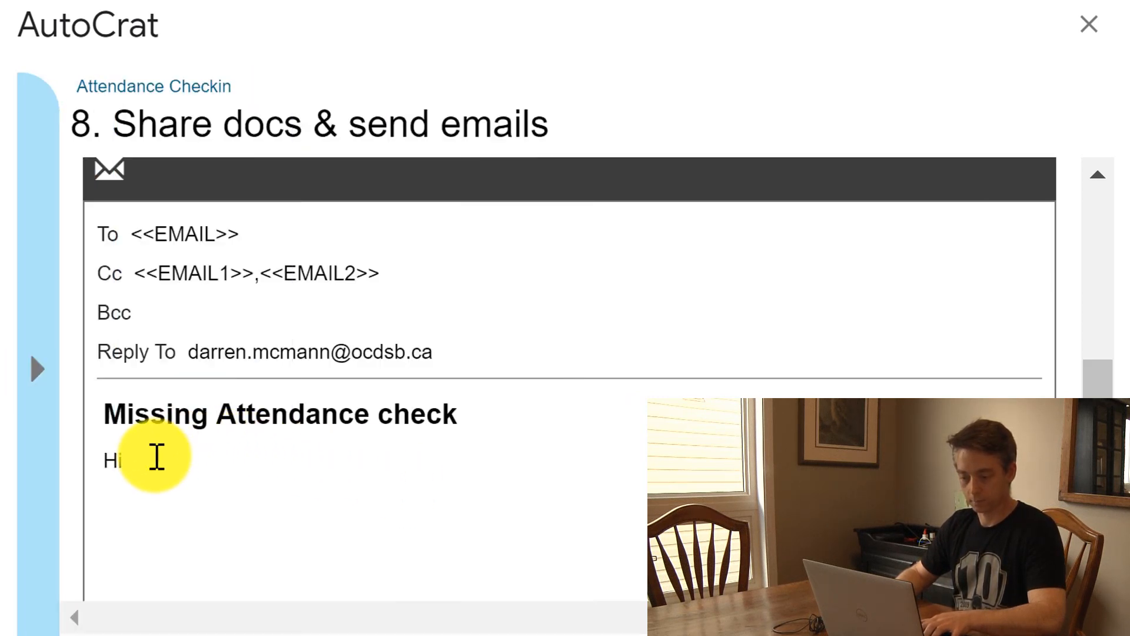
text(<<FirstName>>)
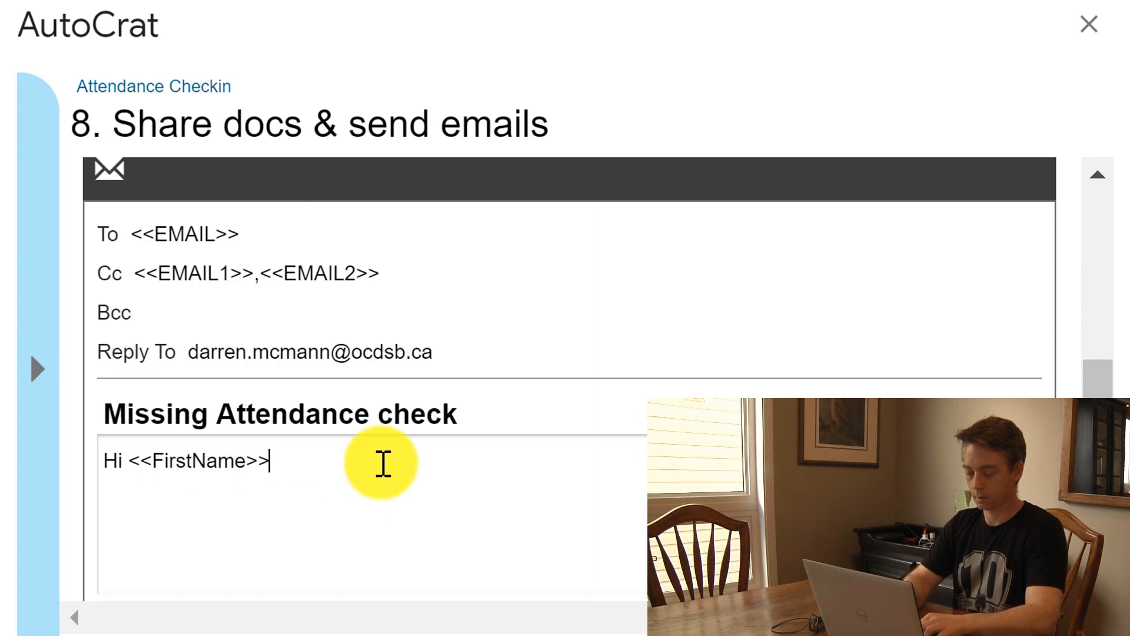
text(, please see the attached document for)
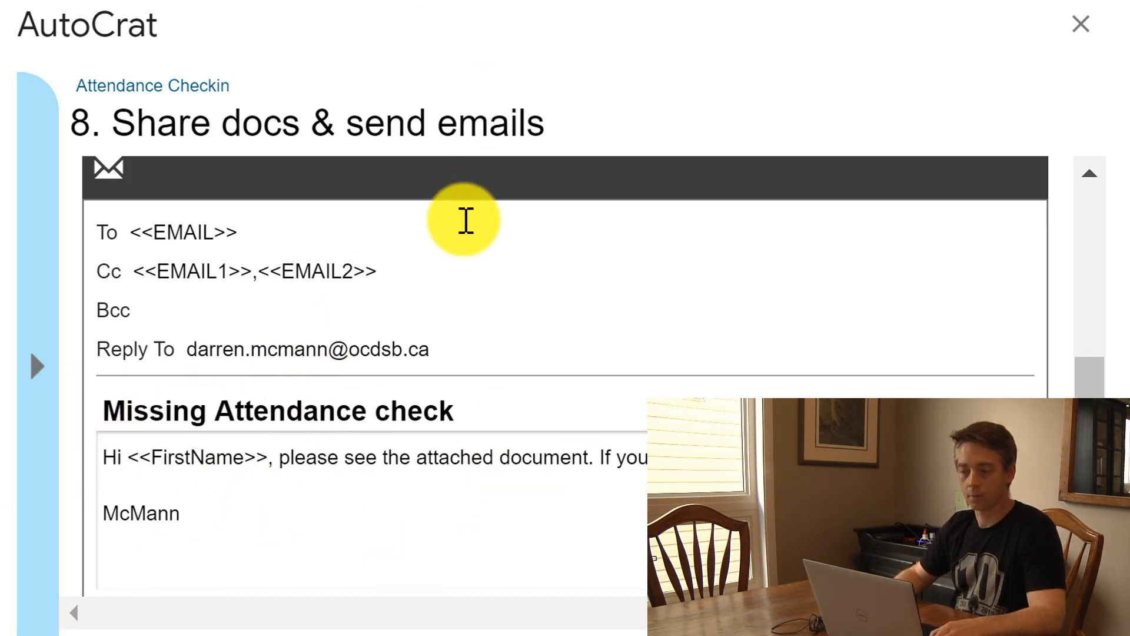
scroll(down, 3)
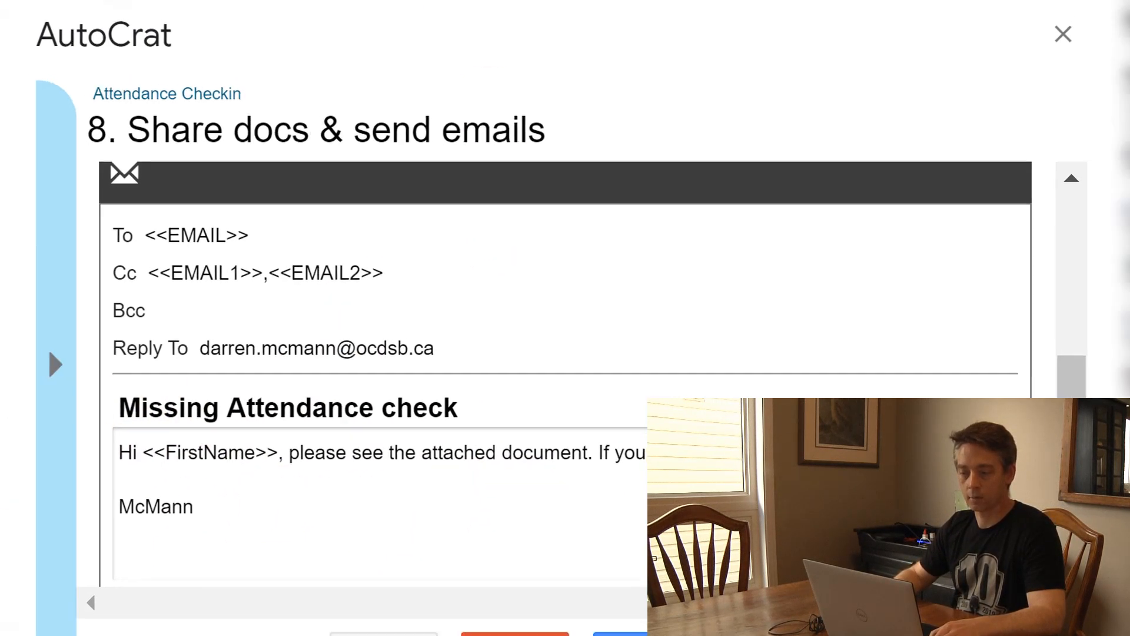
click(1062, 34)
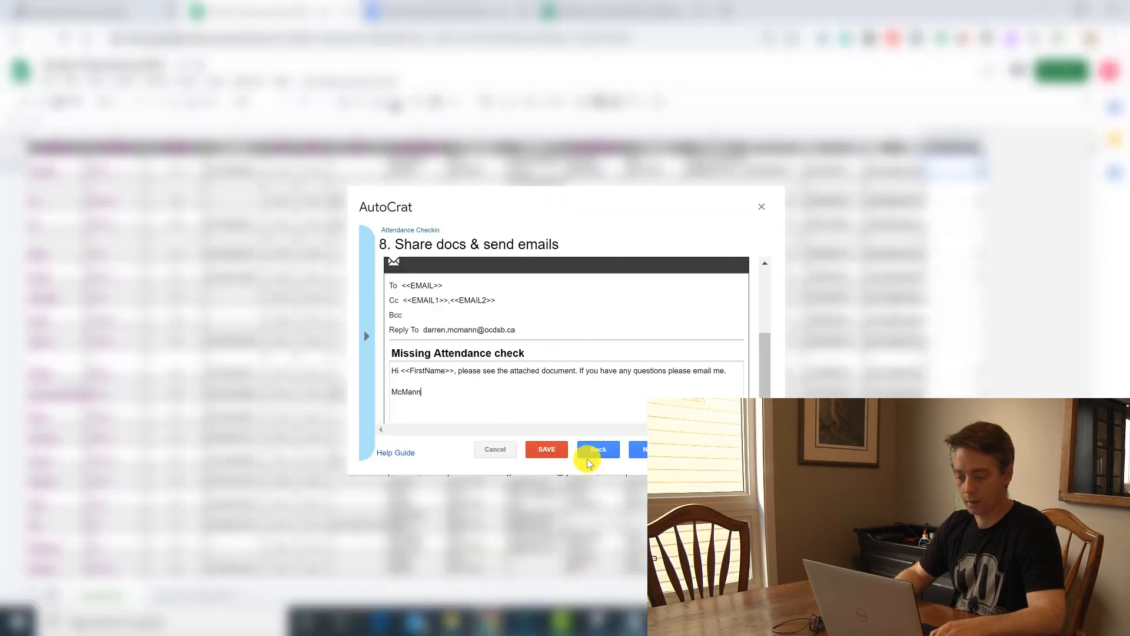
Leave form and time triggers at No and save the Attendance Checkin job.
click(598, 449)
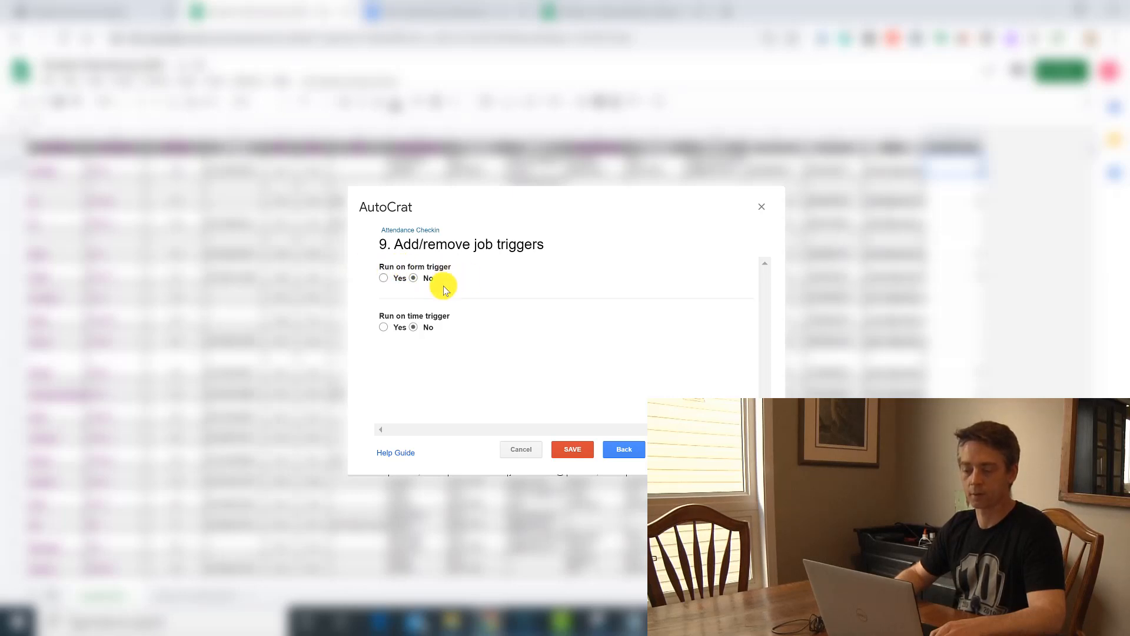
mouse_move(602, 404)
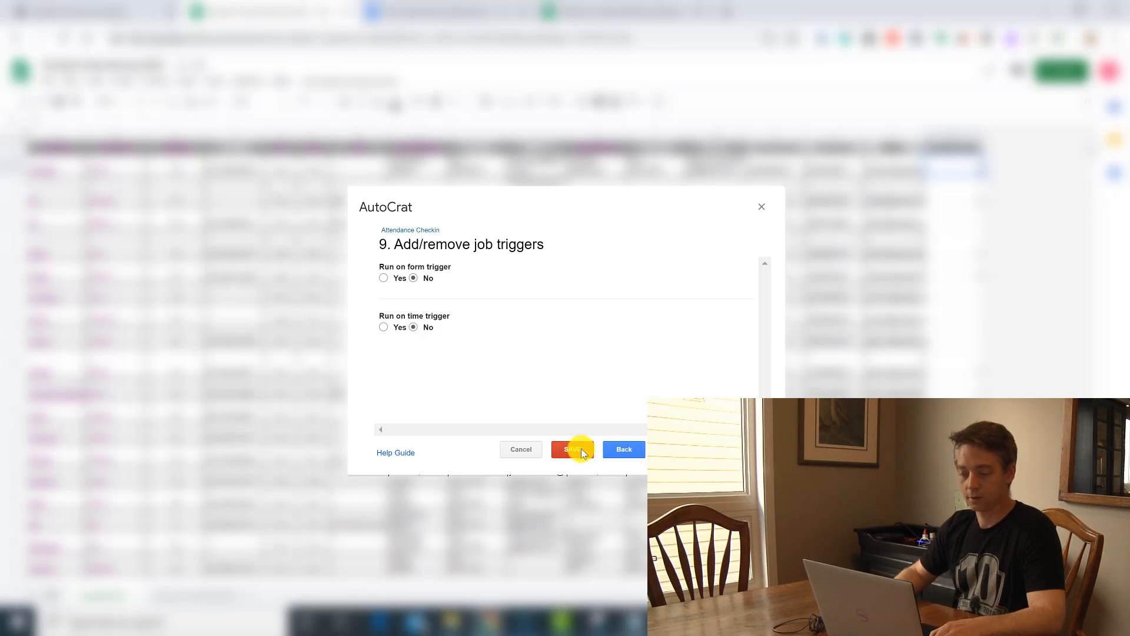
click(573, 449)
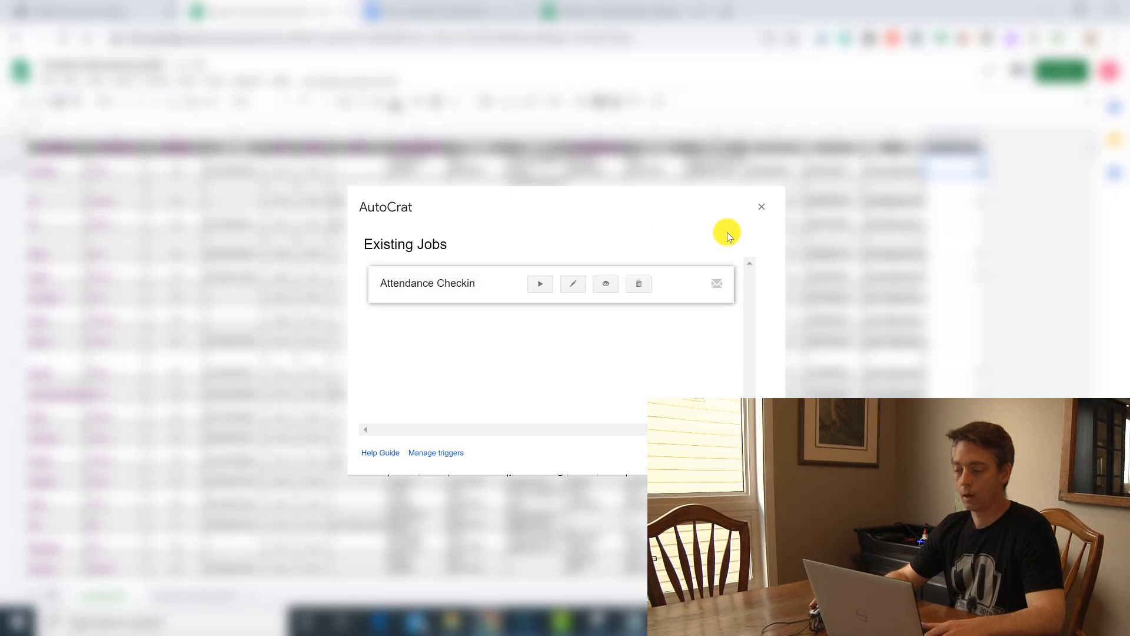
mouse_move(726, 233)
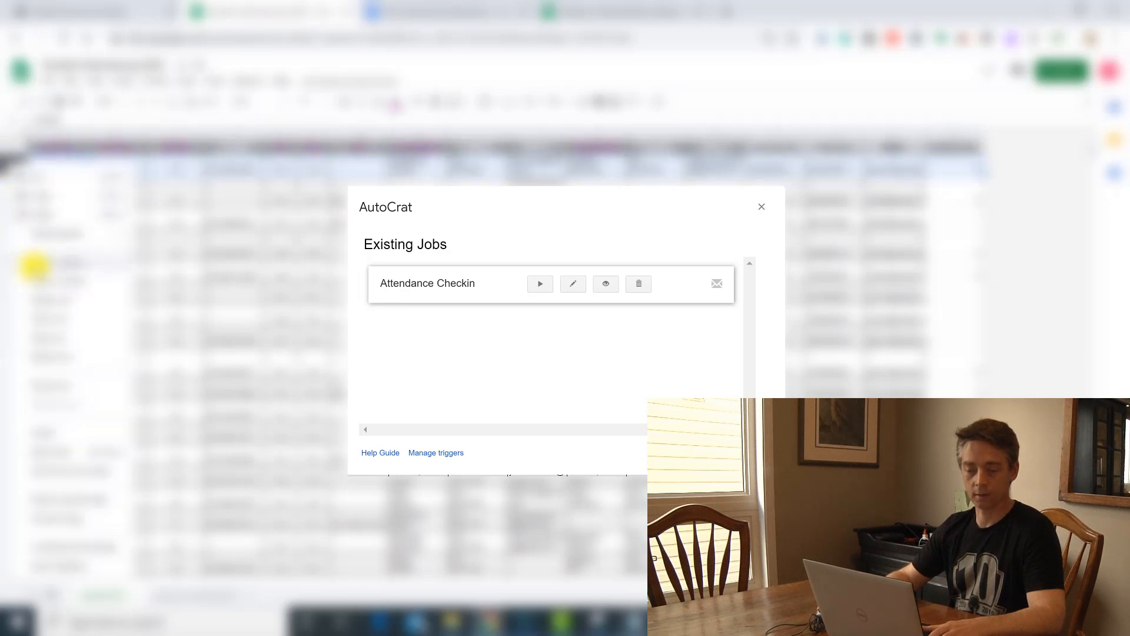
Add an empty row under the studentInfo headers and select it for the test student's data.
click(760, 208)
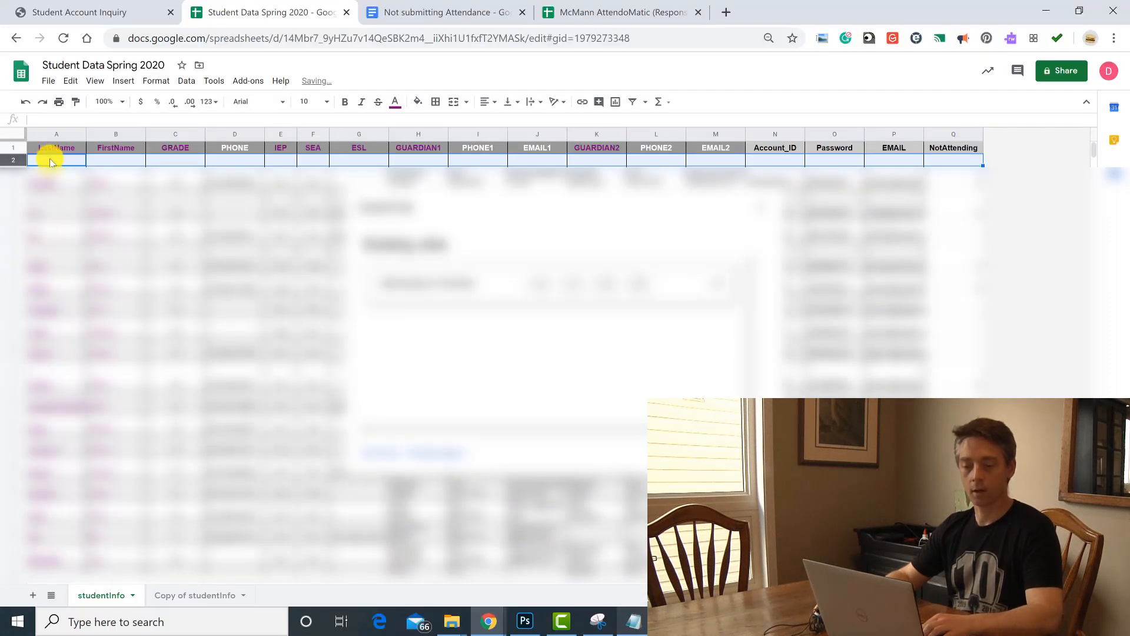
click(56, 160)
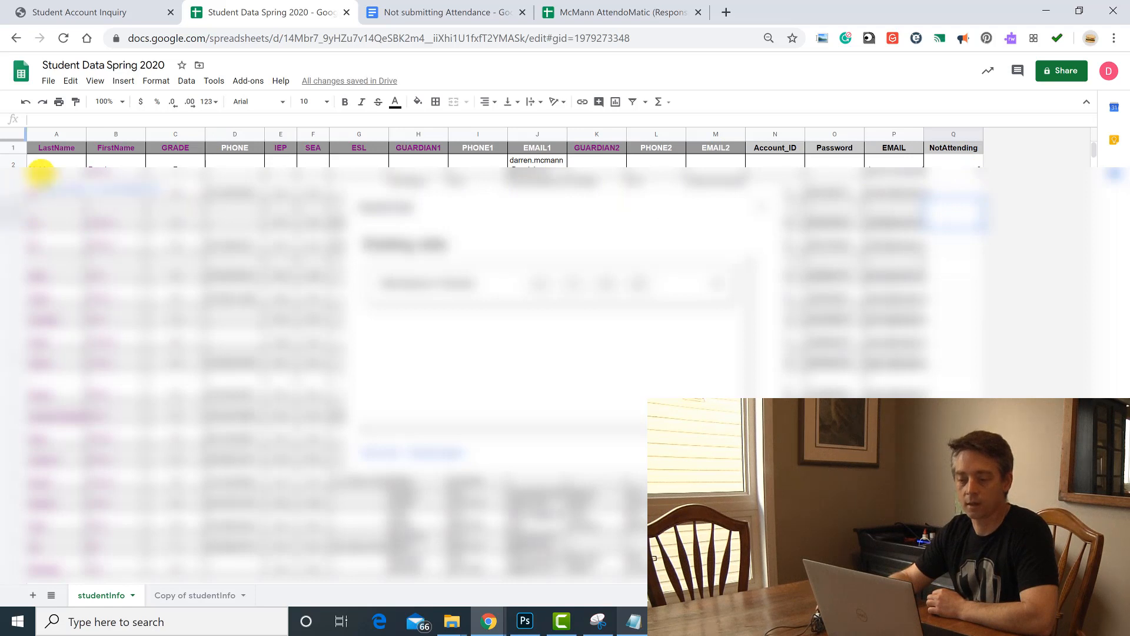
mouse_move(897, 173)
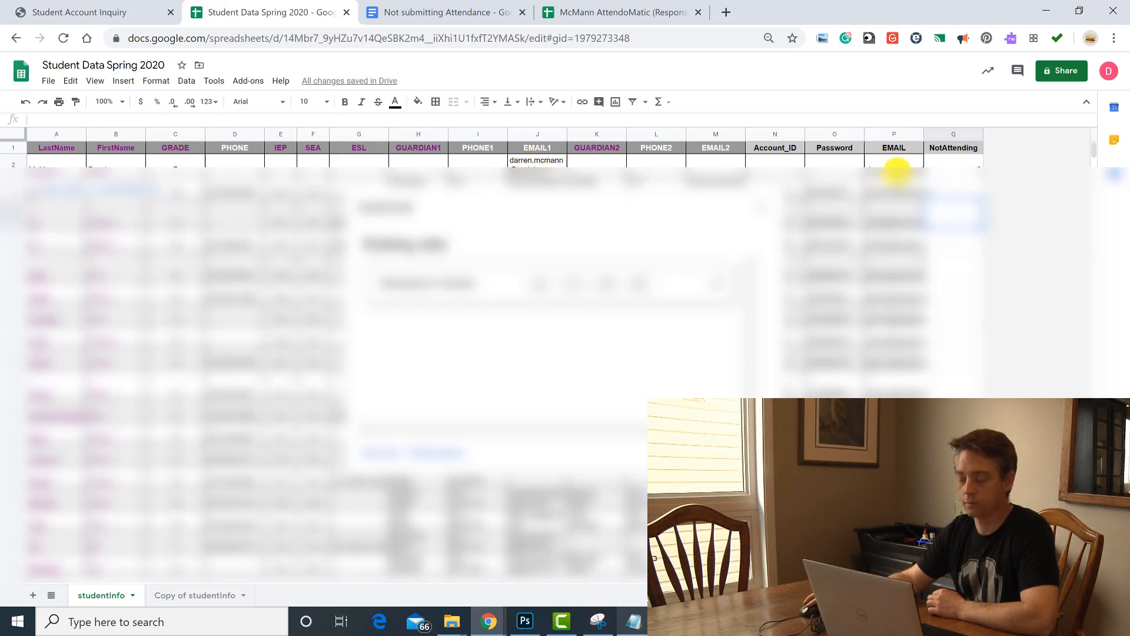
mouse_move(554, 292)
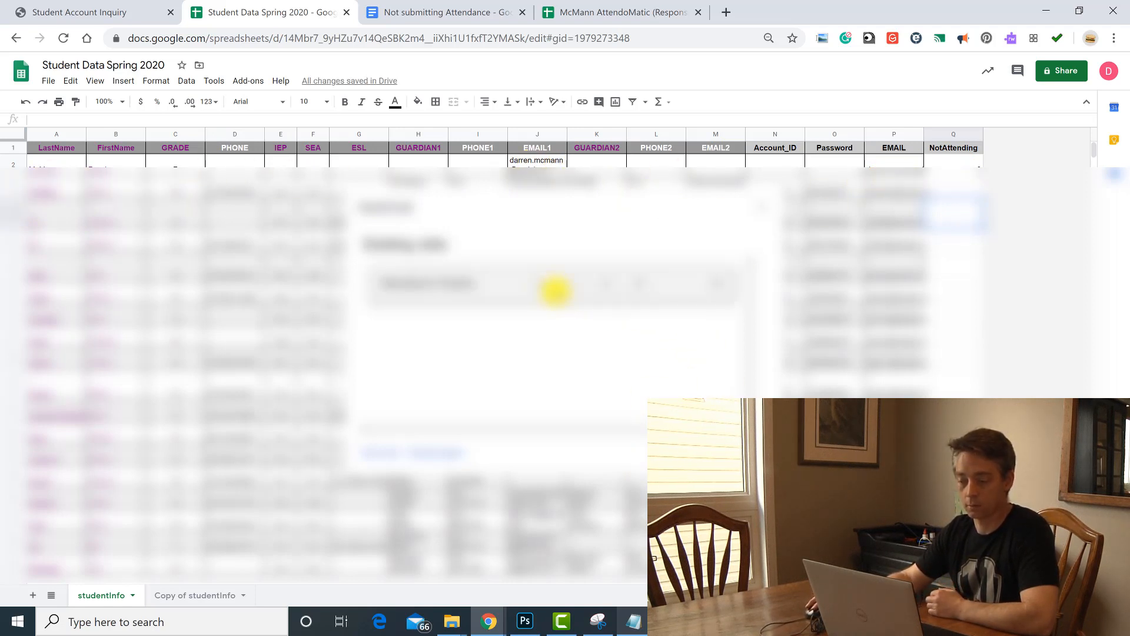
mouse_move(962, 255)
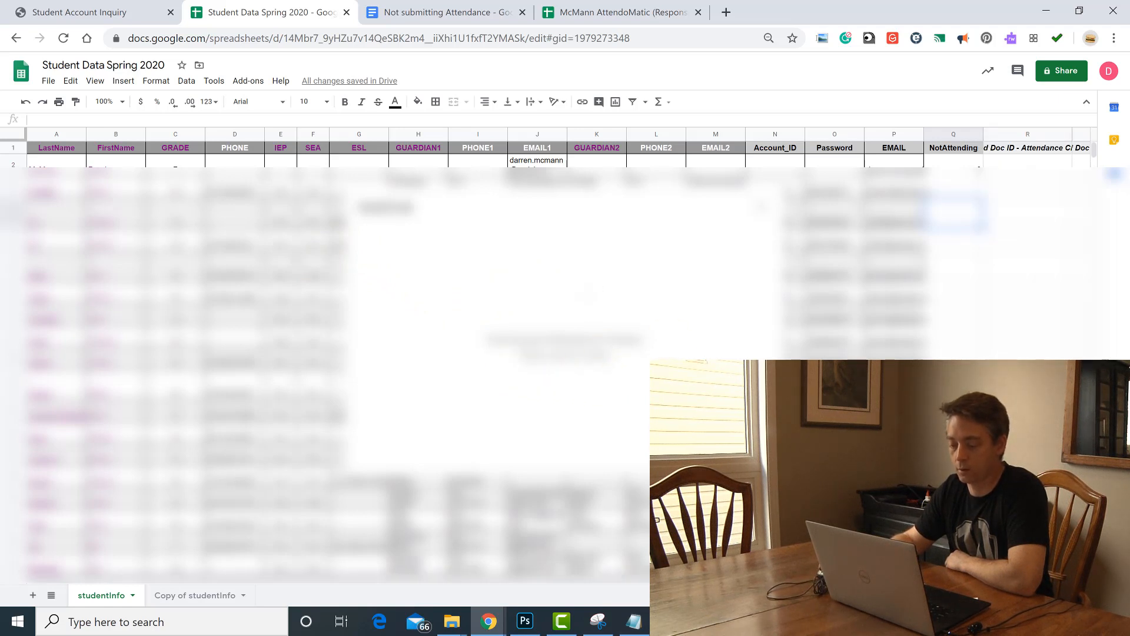
Reveal the Merge Status cell showing the document created, PDF merged and emails sent.
scroll(right, 3)
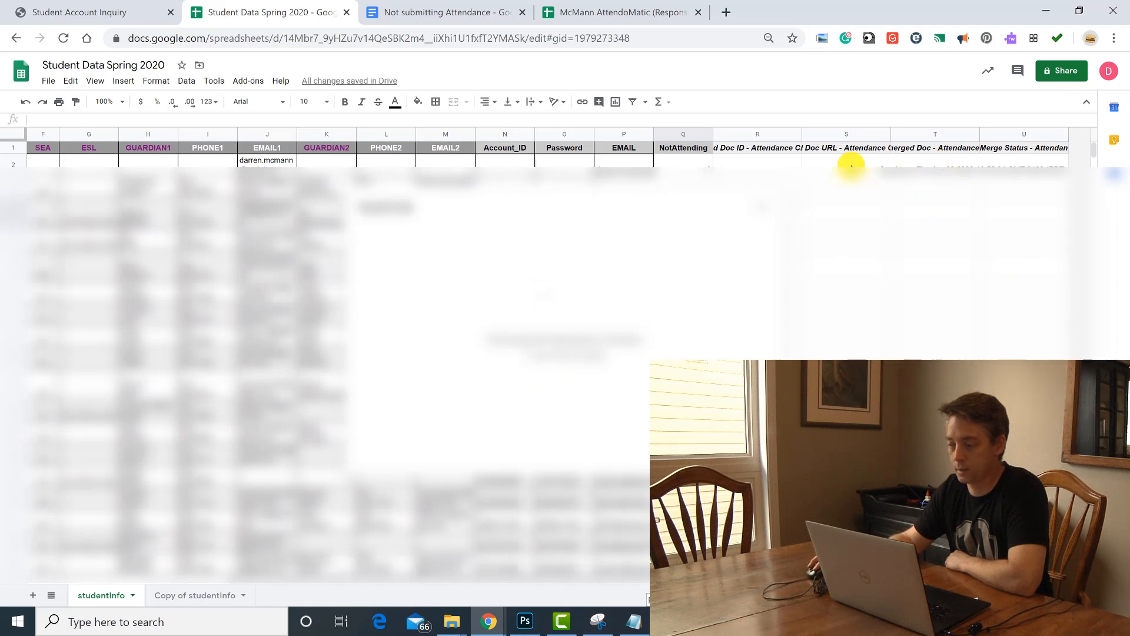
click(757, 165)
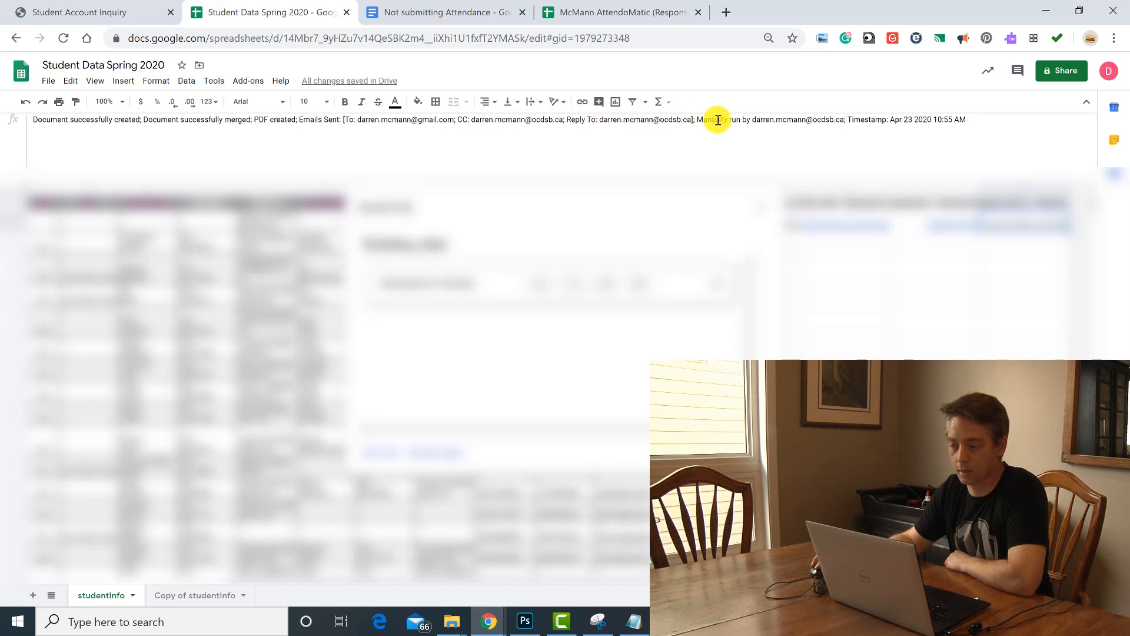
mouse_move(975, 121)
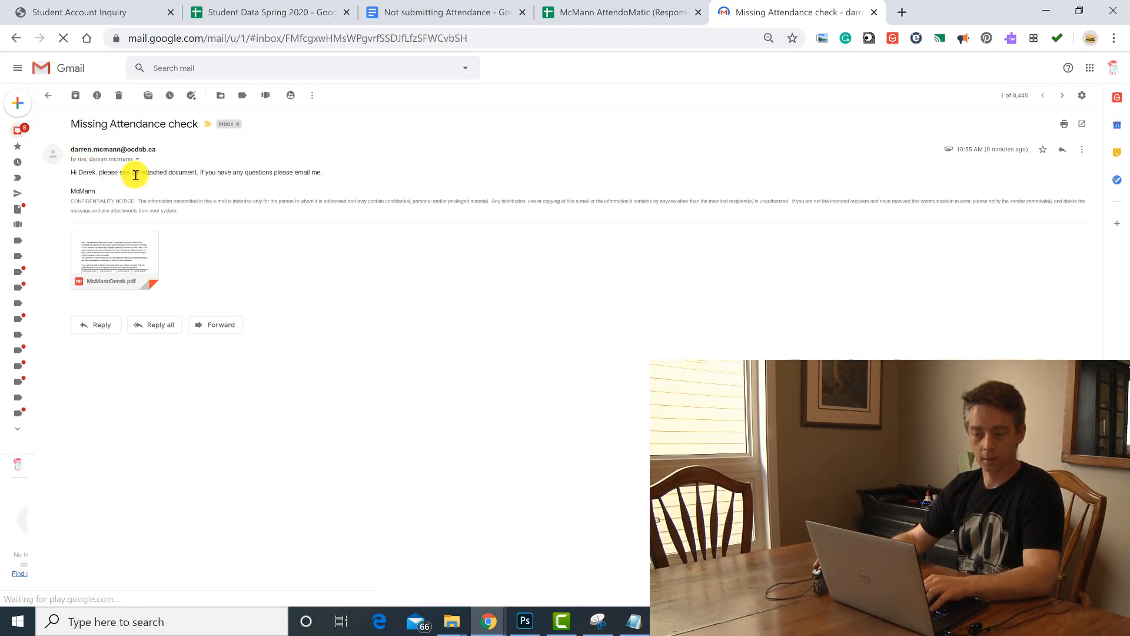
mouse_move(123, 265)
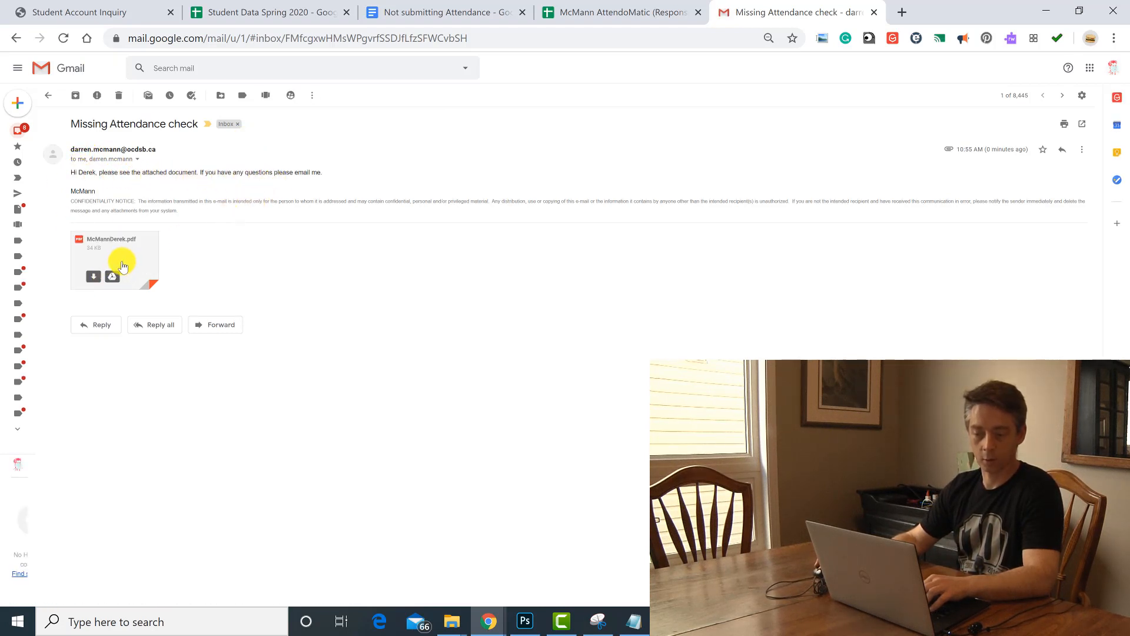
Preview the attached PDF attendance letter naming Derek from the Missing Attendance check email.
click(114, 261)
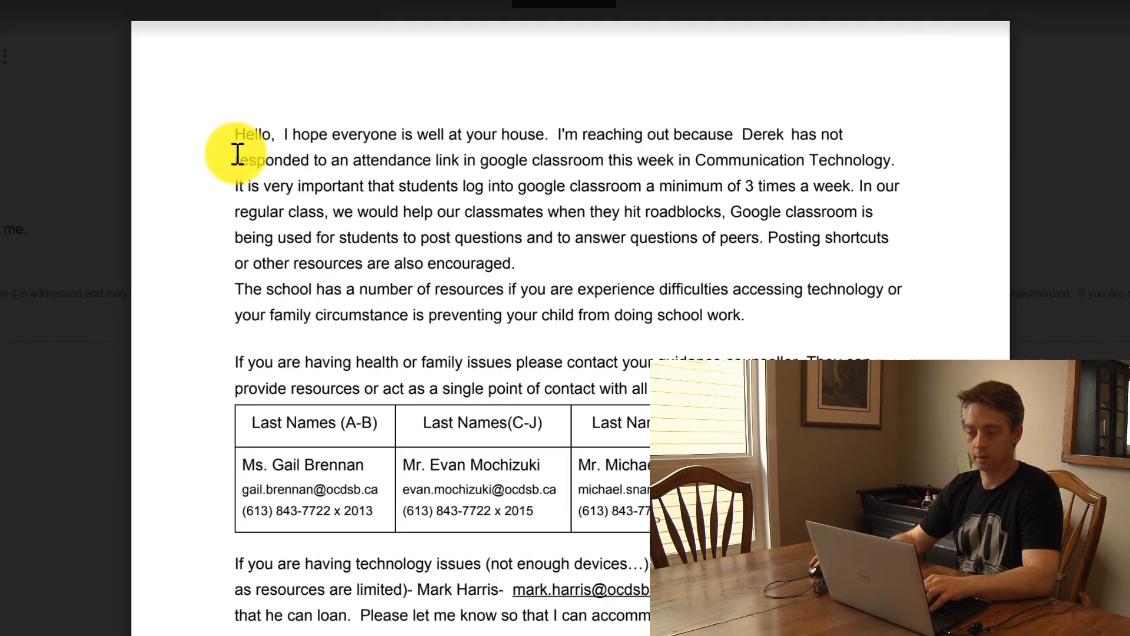